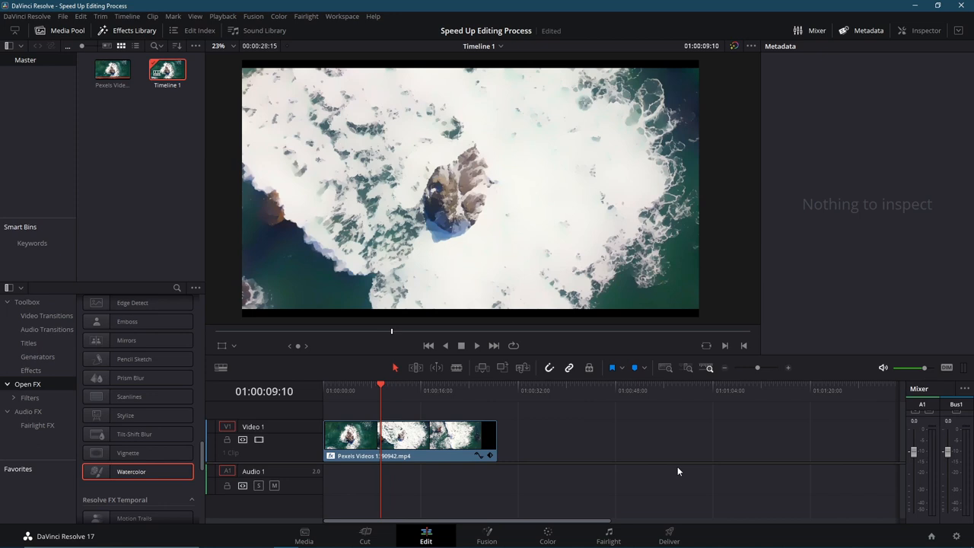
Select the watercolor clip to show its 4096 x 2160, 23.976 fps metadata.
left_click(409, 437)
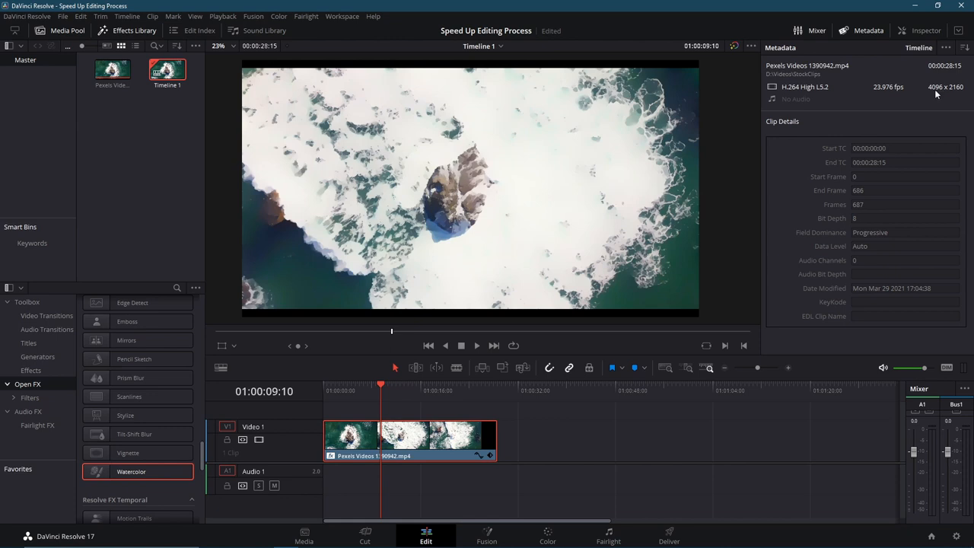
mouse_move(950, 98)
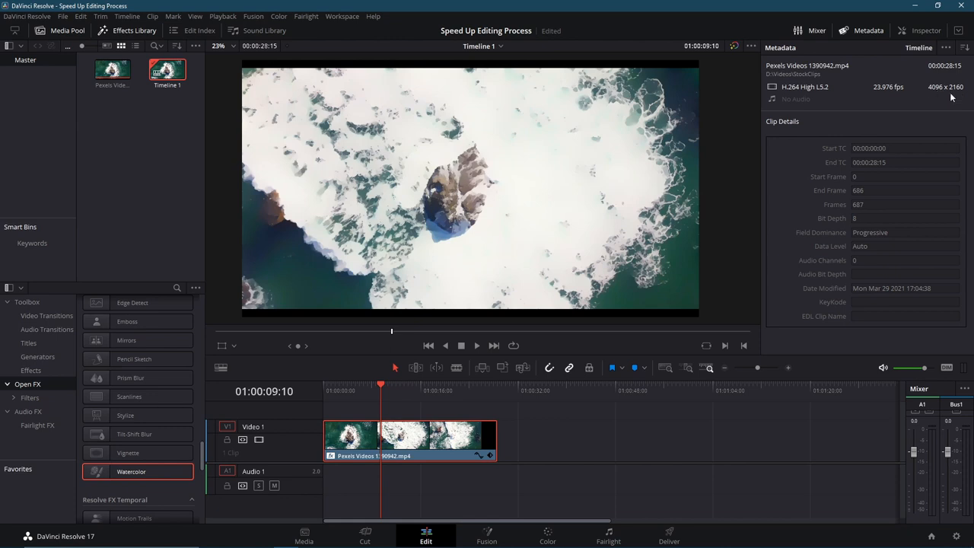
mouse_move(115, 484)
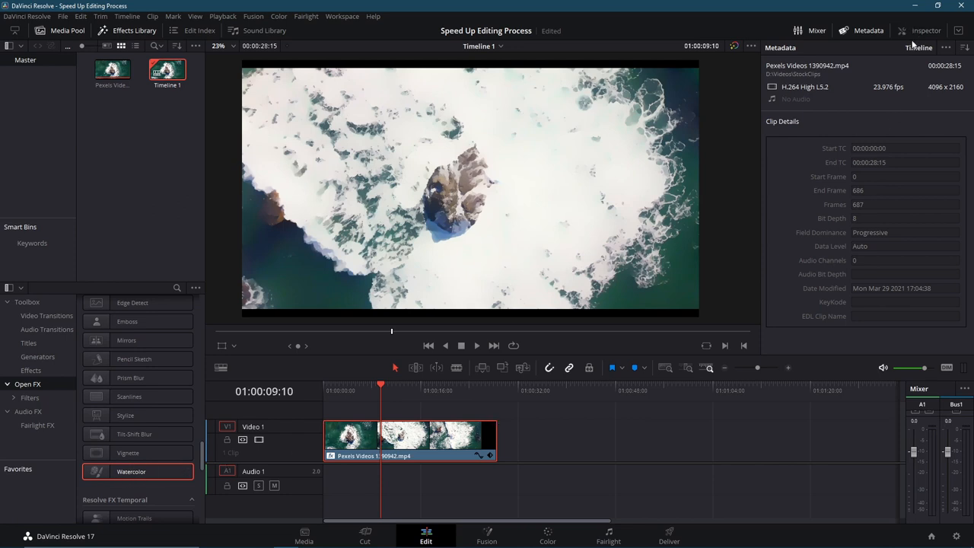
Show the Inspector's Watercolor effect settings: luminance-only channels, smoothness 0.010.
left_click(926, 30)
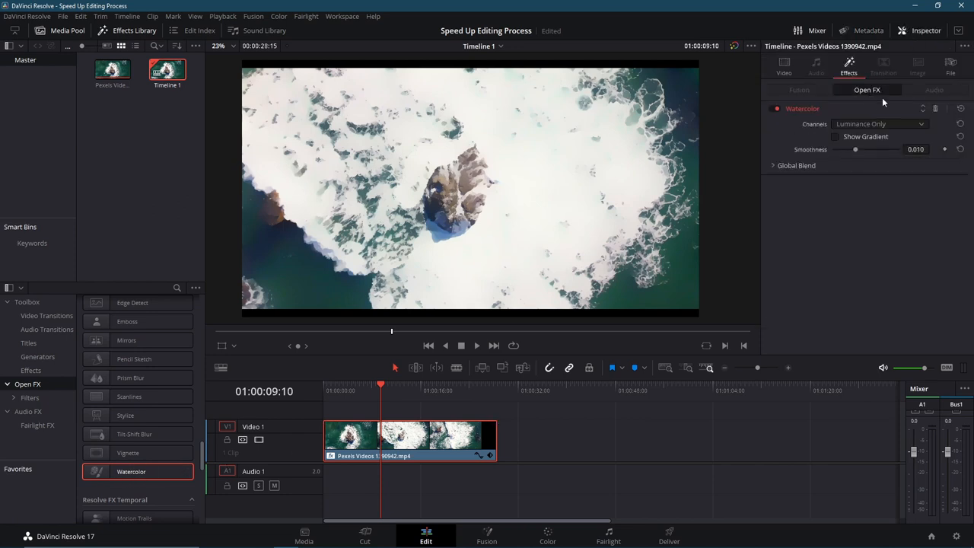
mouse_move(539, 483)
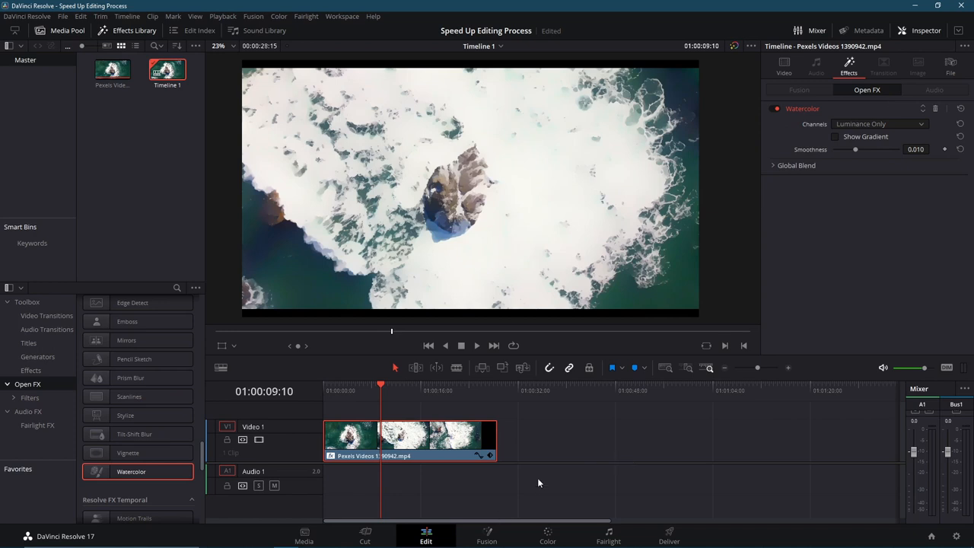
mouse_move(572, 428)
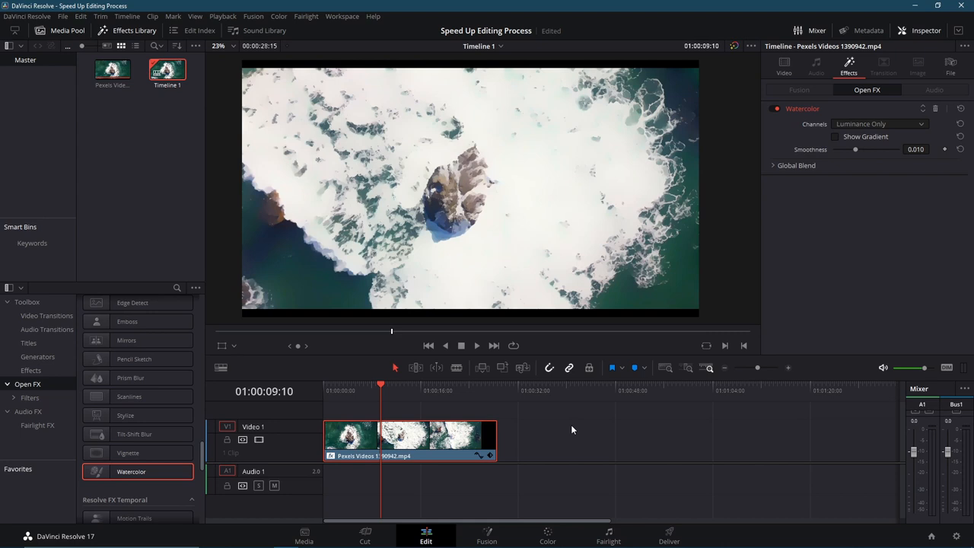
left_click(476, 345)
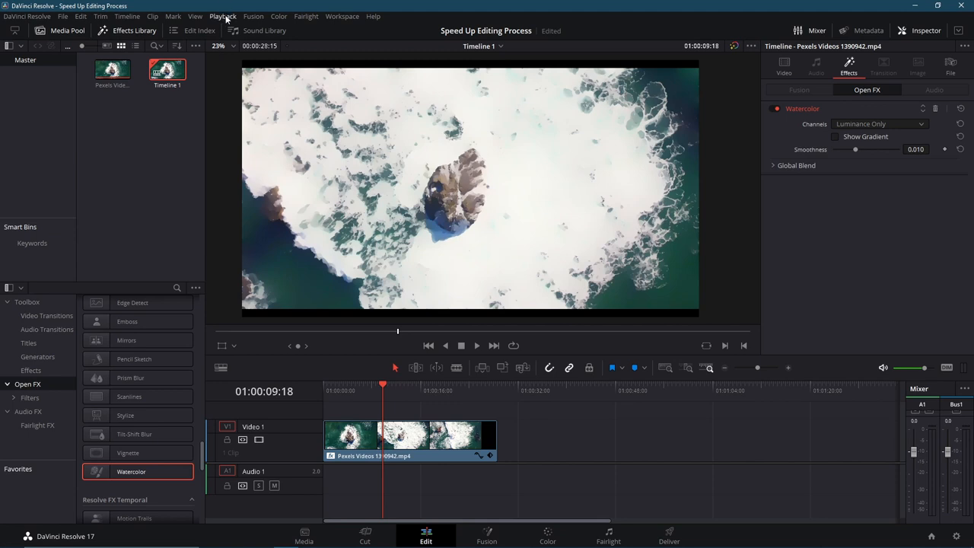
Set Timeline Proxy Mode to Half Resolution and play the watercolor clip.
left_click(222, 16)
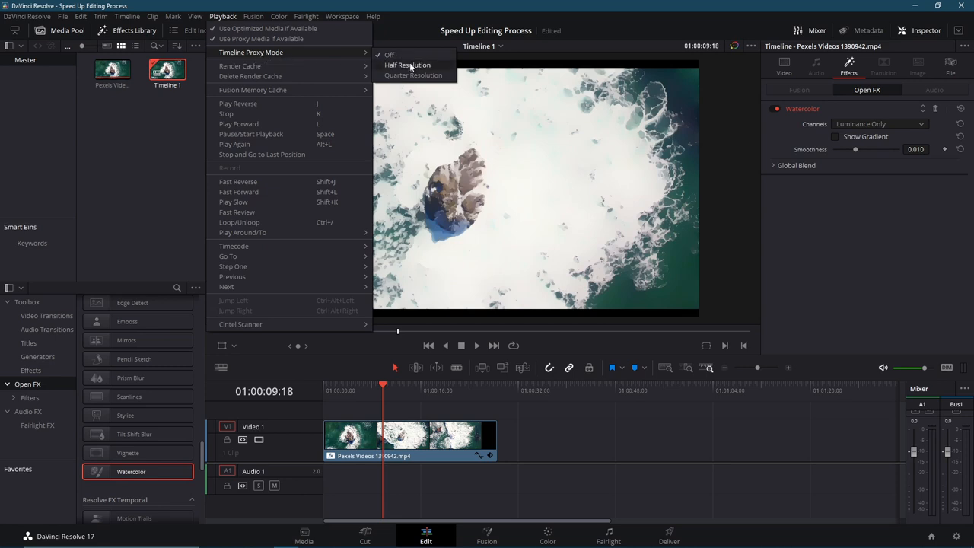
mouse_move(413, 75)
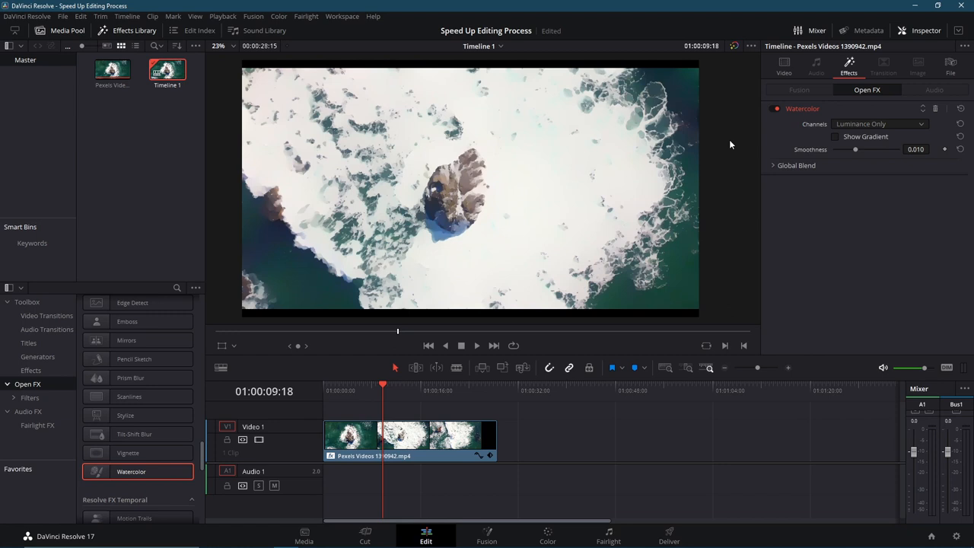
mouse_move(564, 260)
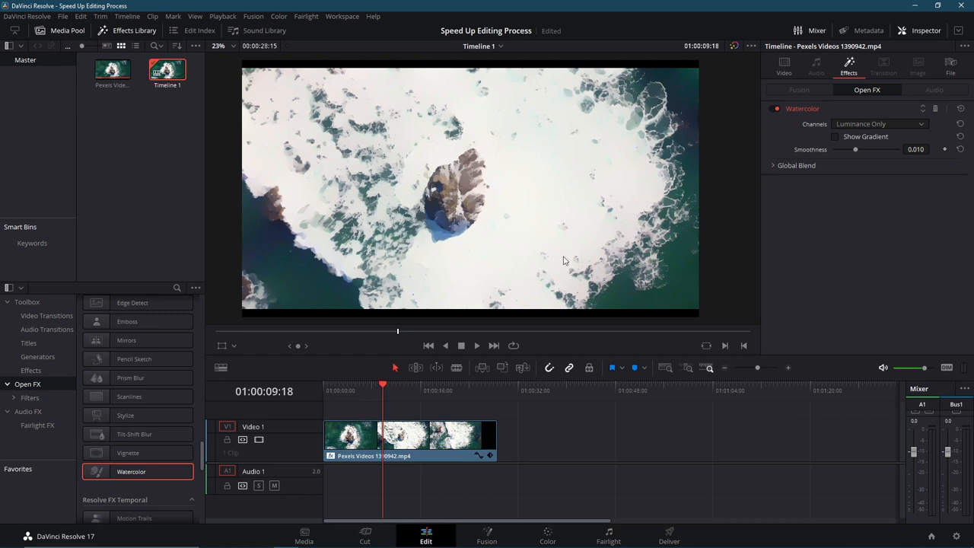
left_click(476, 345)
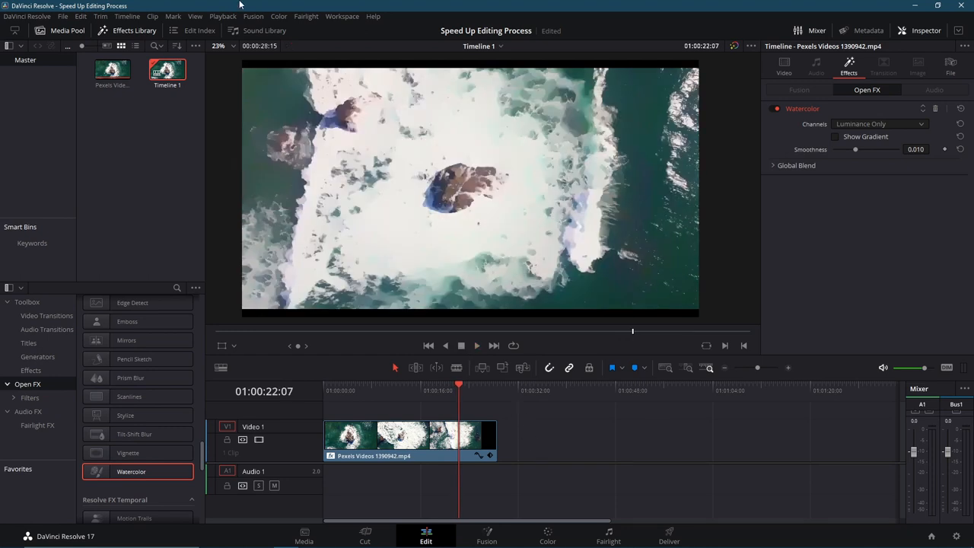
left_click(223, 16)
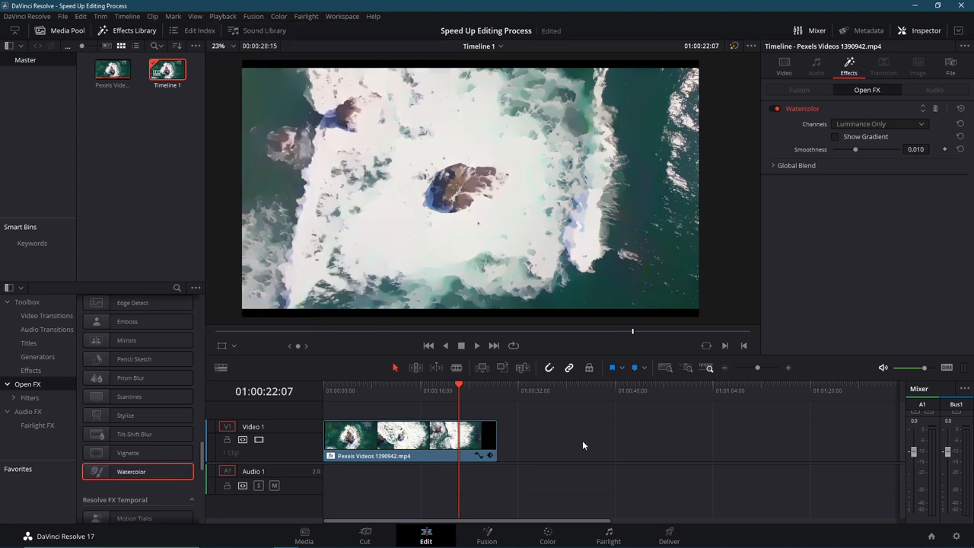
mouse_move(651, 159)
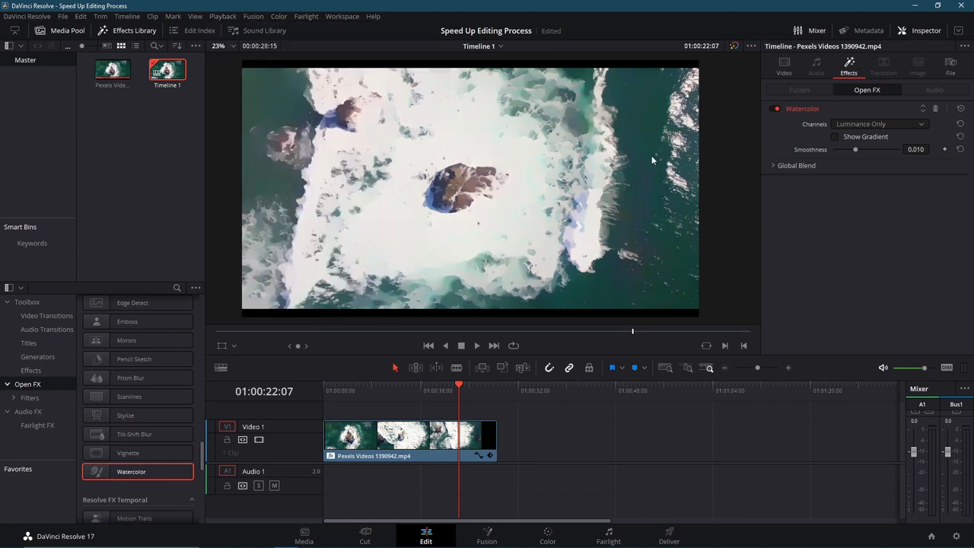
mouse_move(653, 217)
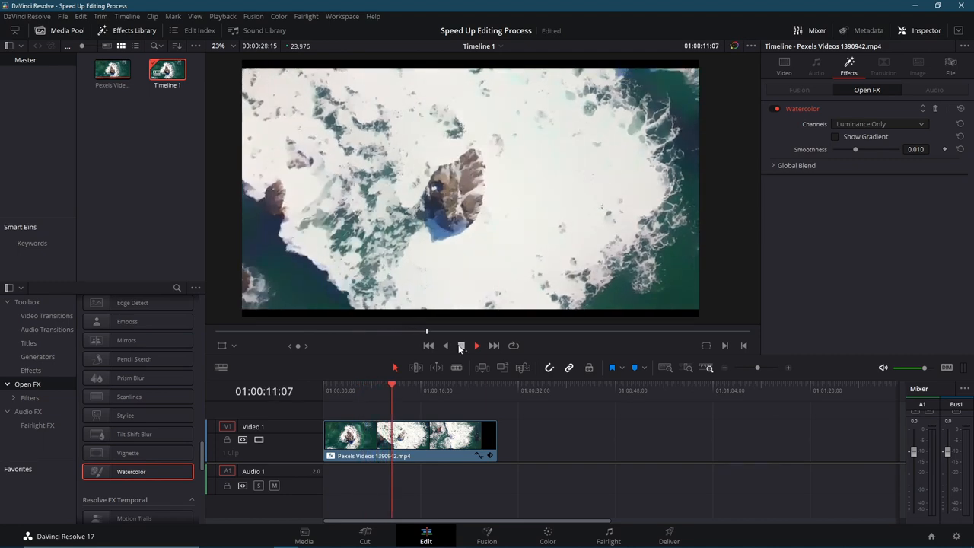
left_click(222, 16)
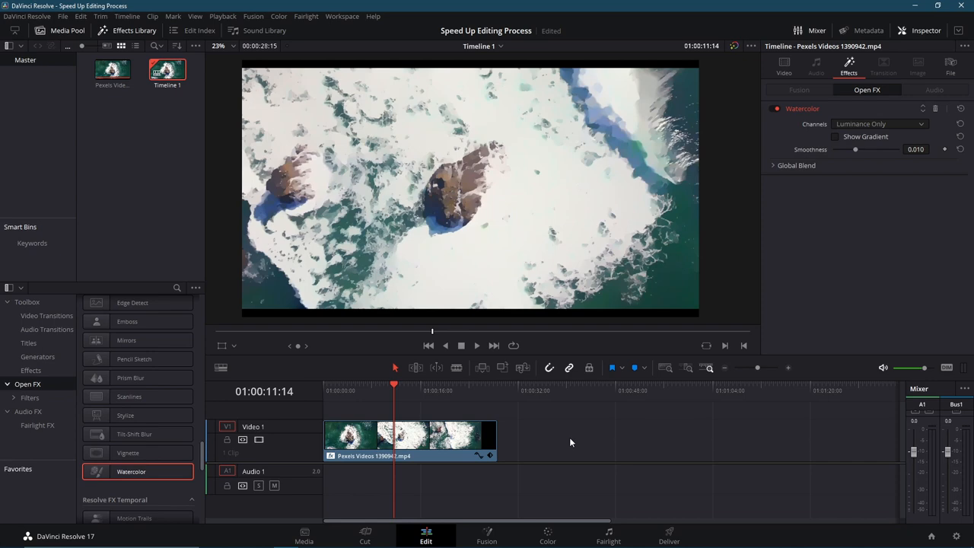
mouse_move(669, 536)
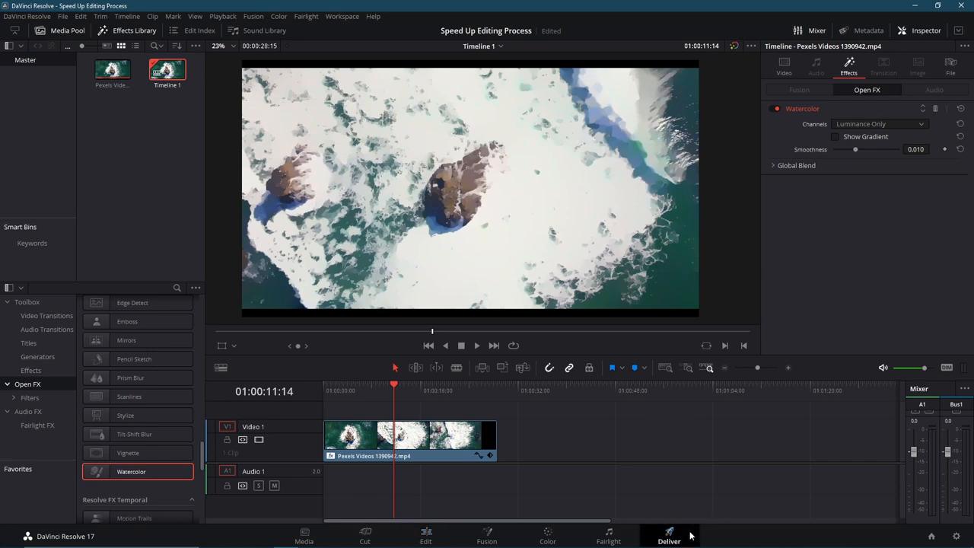
left_click(668, 535)
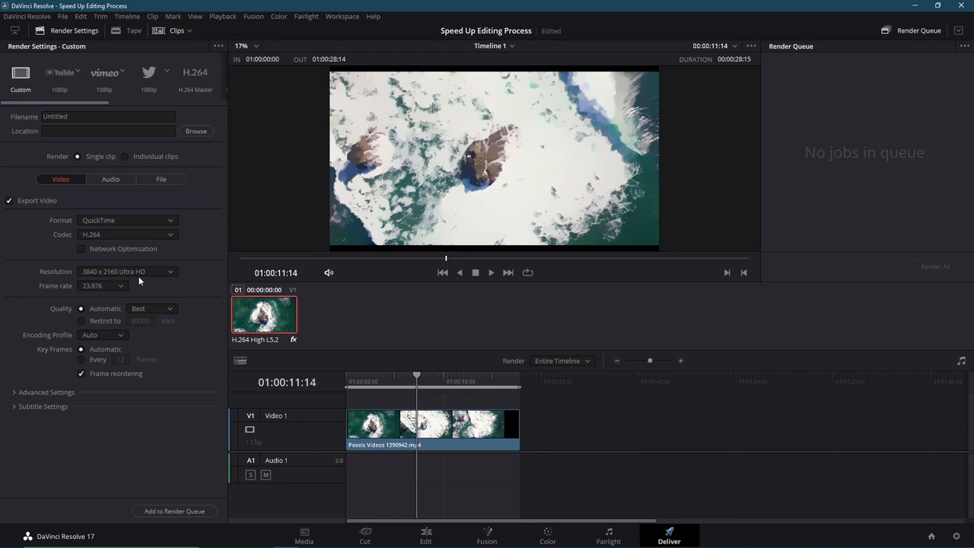
left_click(127, 271)
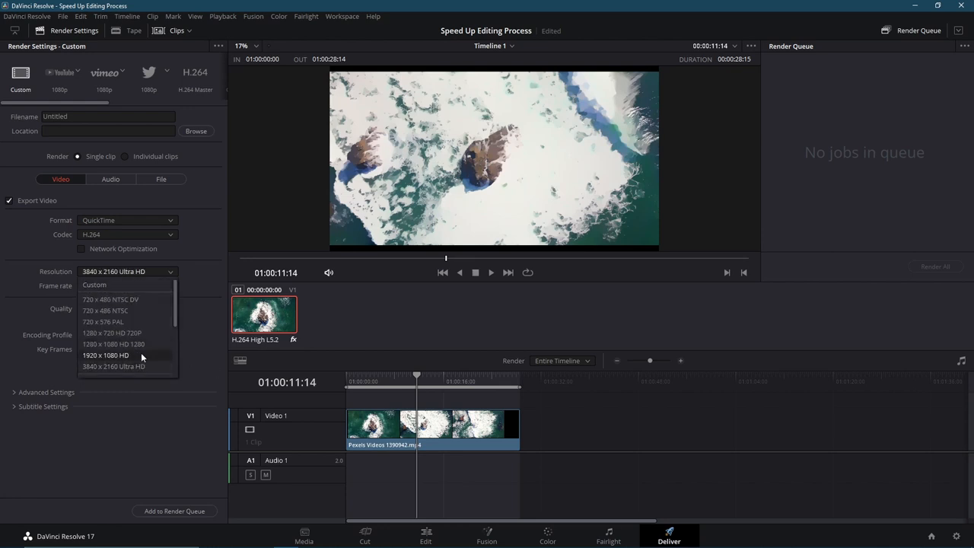
mouse_move(146, 284)
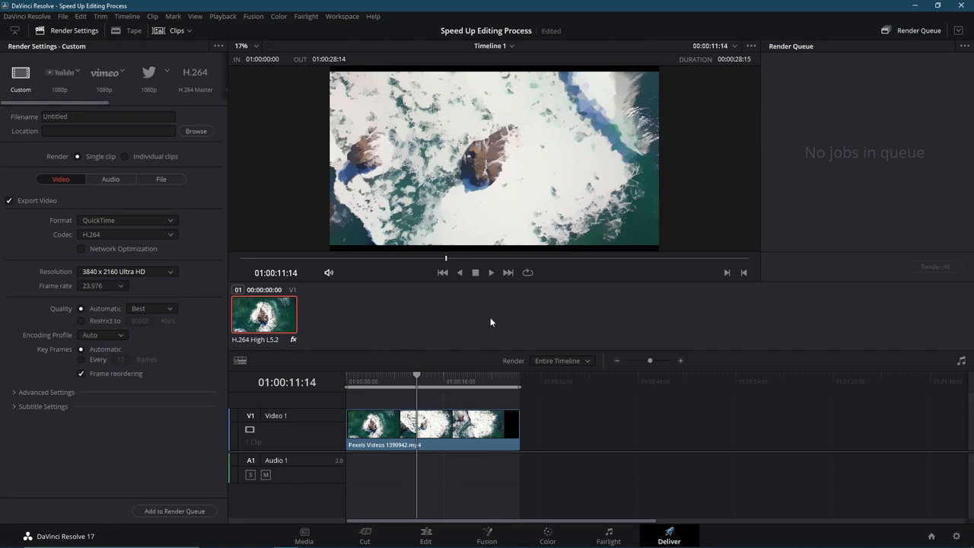
left_click(426, 535)
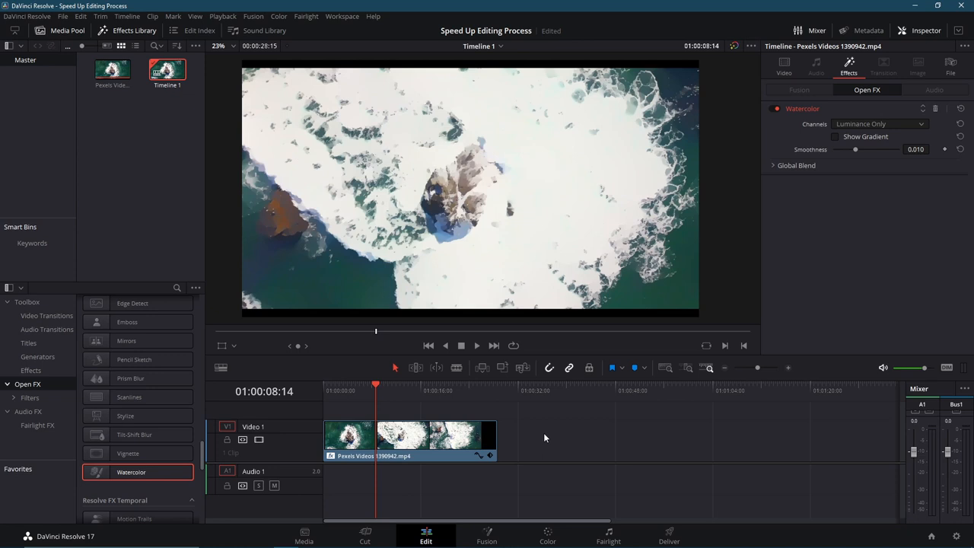
mouse_move(428, 178)
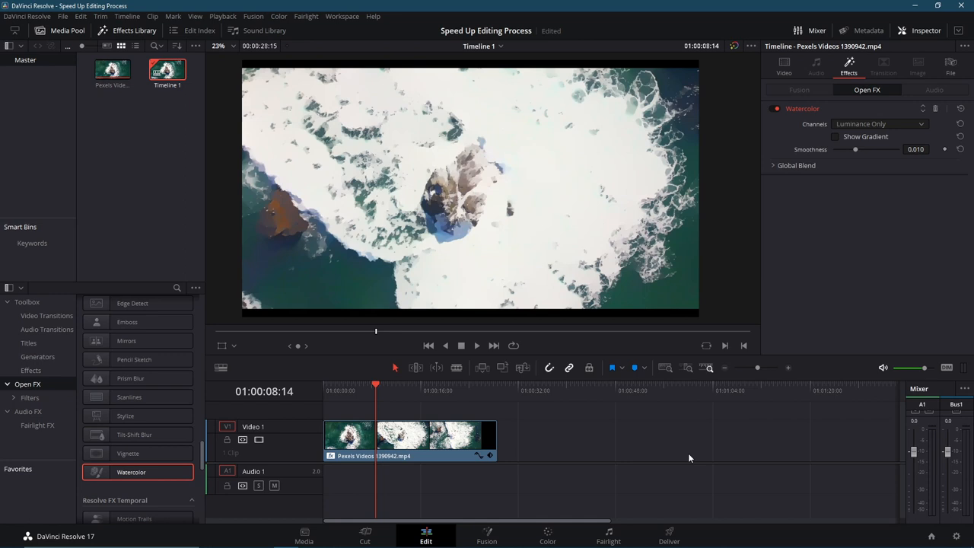
Select the clip and toggle its Watercolor effect off in the Inspector.
left_click(411, 438)
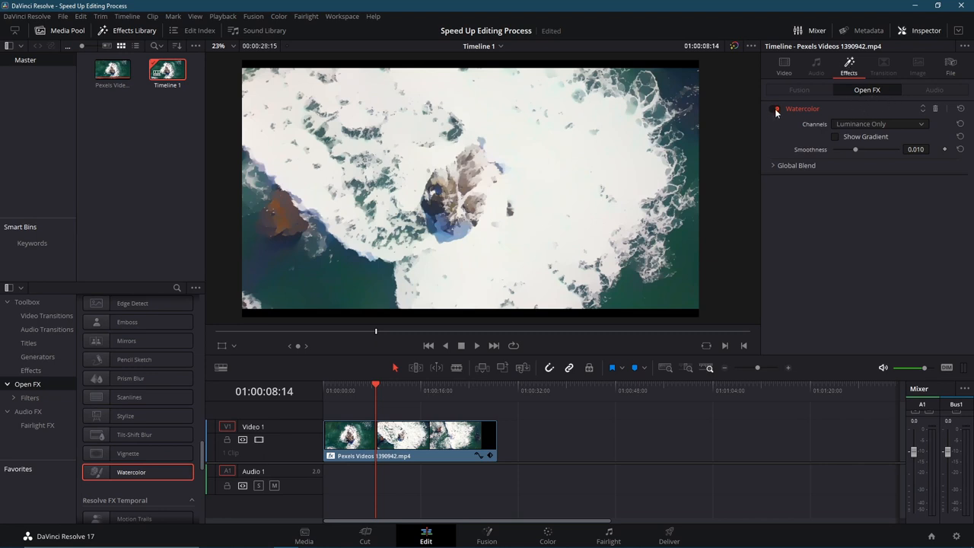
left_click(774, 109)
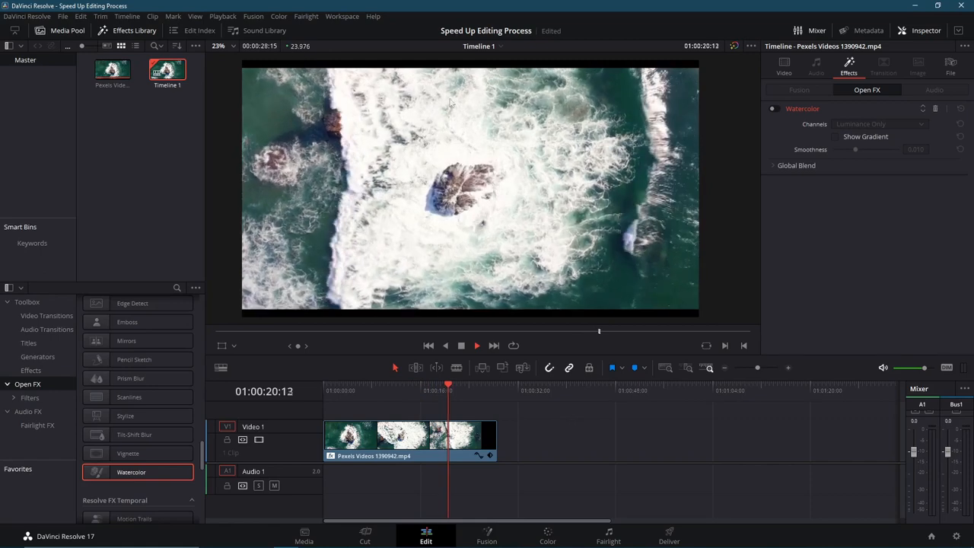
Stop playback at 01:00:13:22, select the clip, and go to the Color page.
left_click(408, 390)
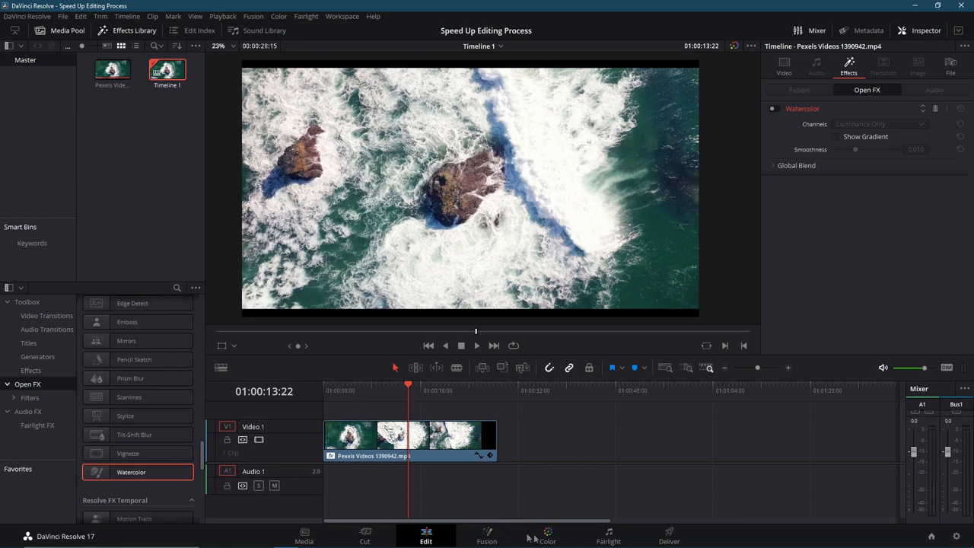
mouse_move(579, 499)
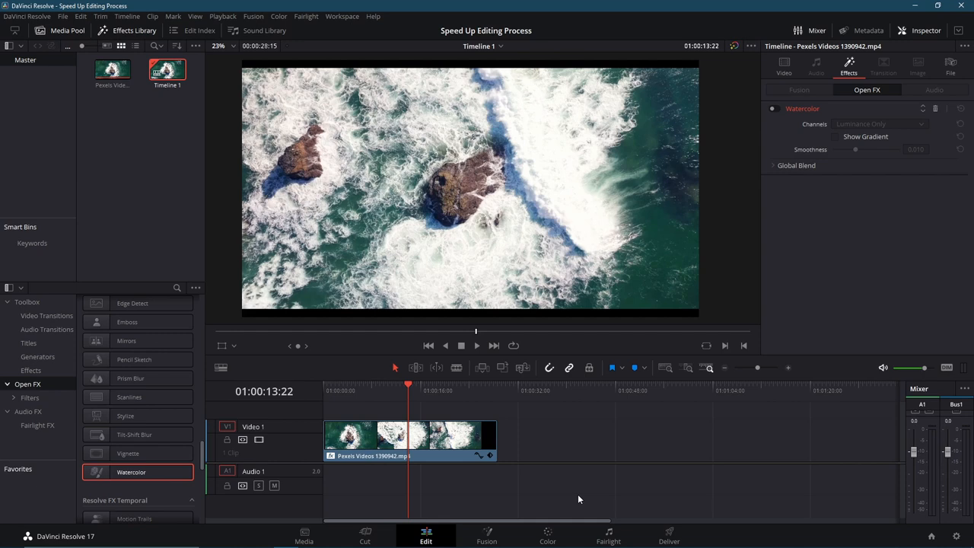
left_click(411, 437)
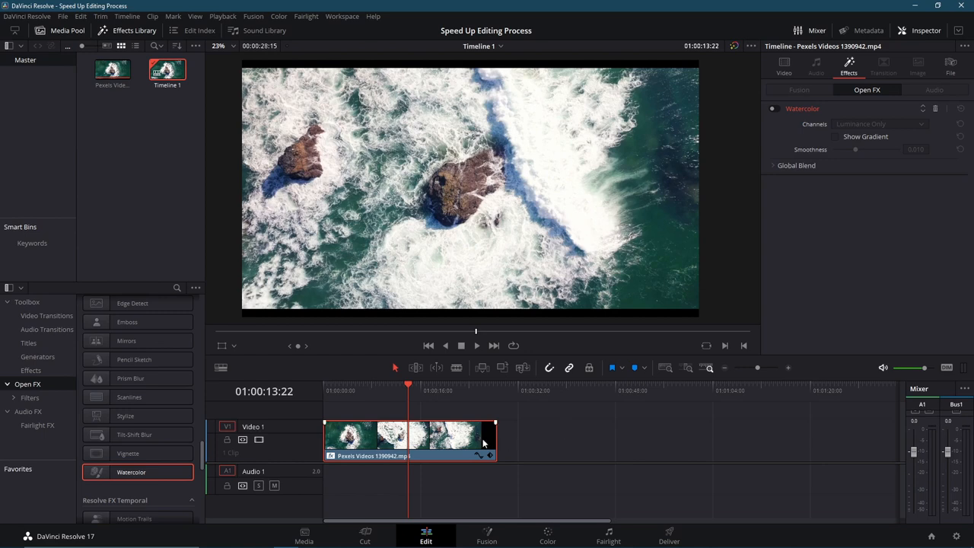
mouse_move(734, 45)
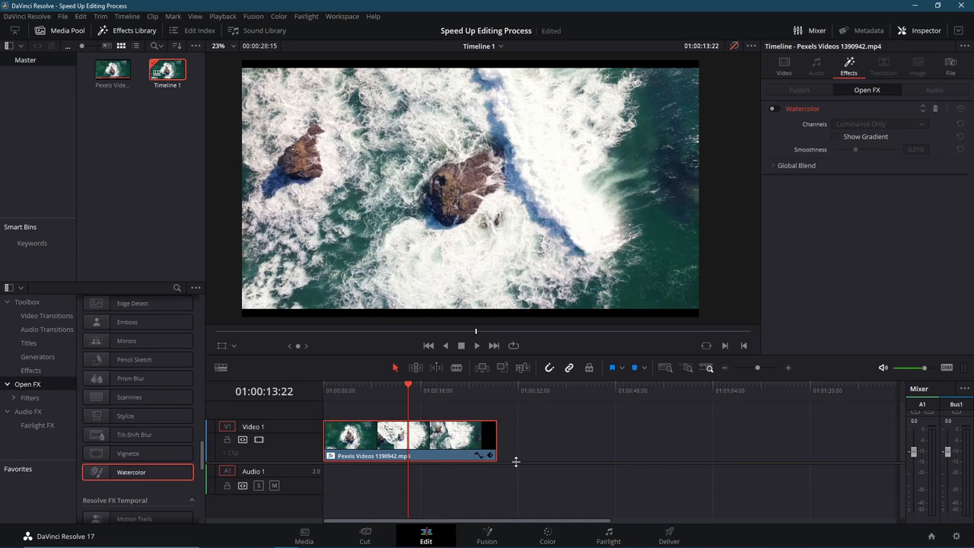
mouse_move(727, 61)
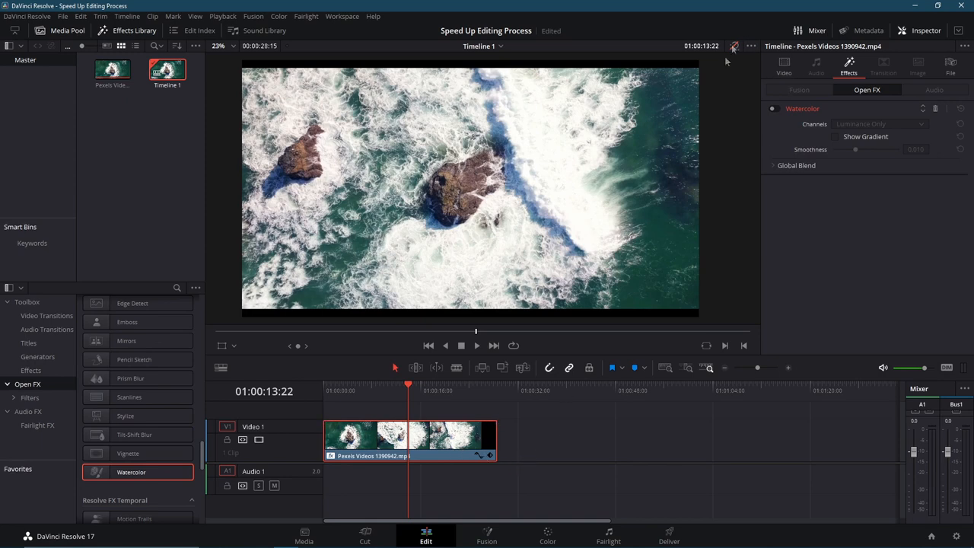
left_click(546, 536)
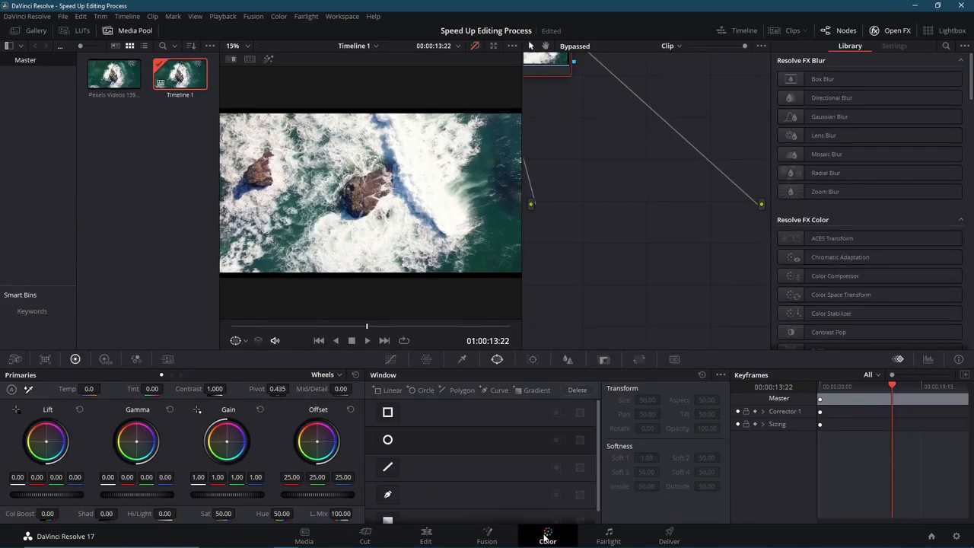
mouse_move(475, 45)
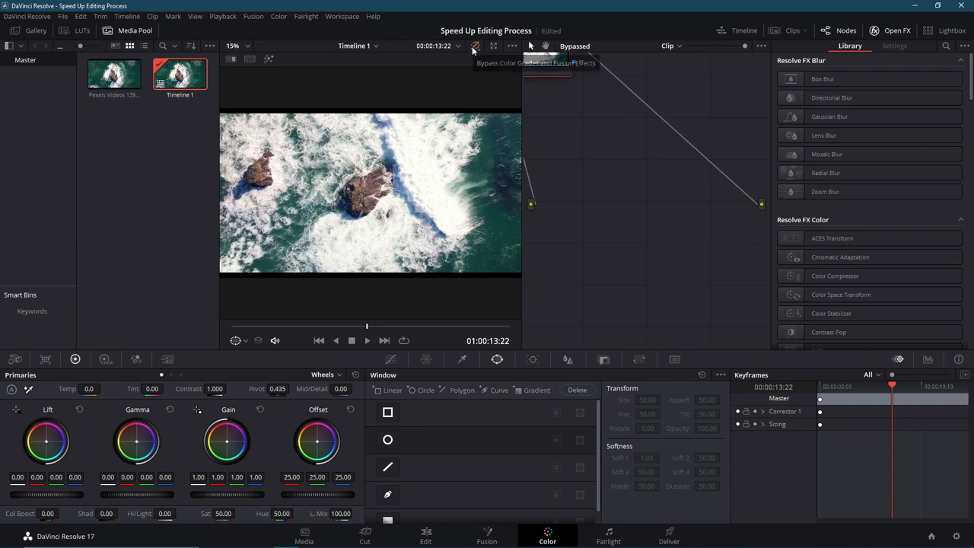
Switch to the Fusion page showing the MediaIn1 to MediaOut1 nodes.
left_click(486, 535)
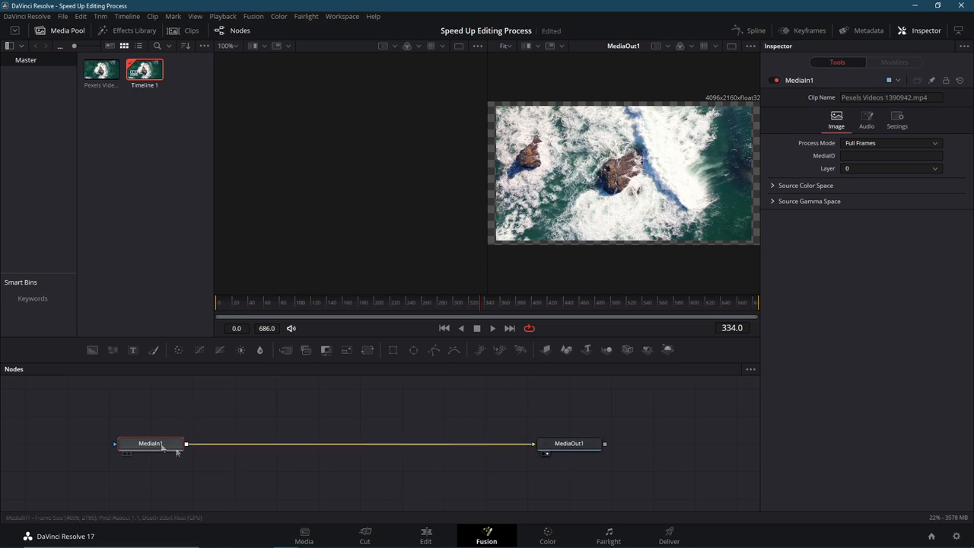
Disable and re-enable MediaIn1, select MediaOut1, then return to the Edit page.
right_click(150, 444)
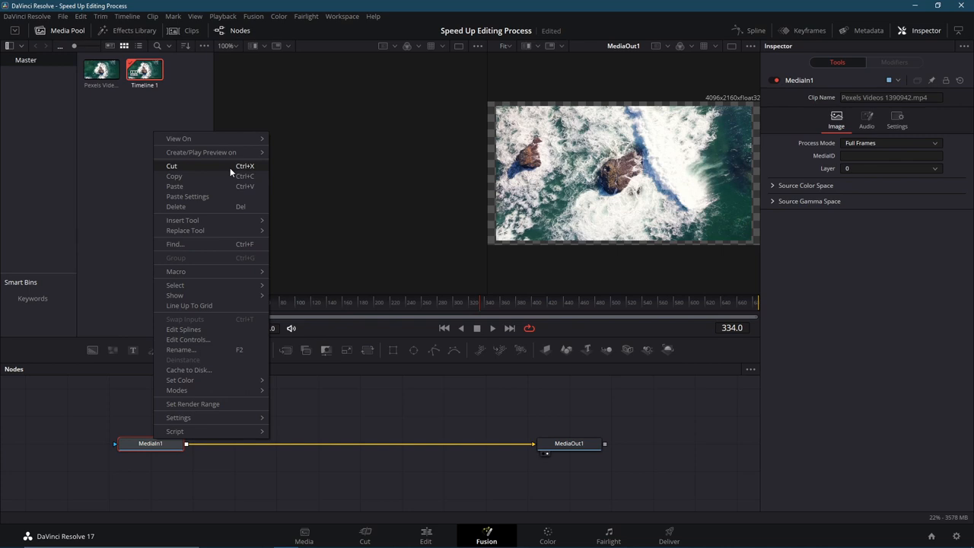
left_click(280, 469)
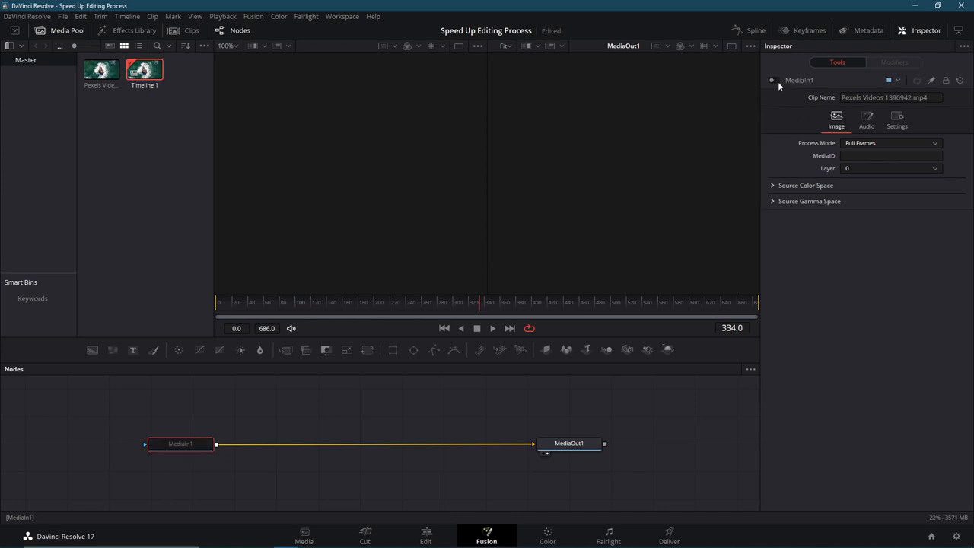
left_click(181, 443)
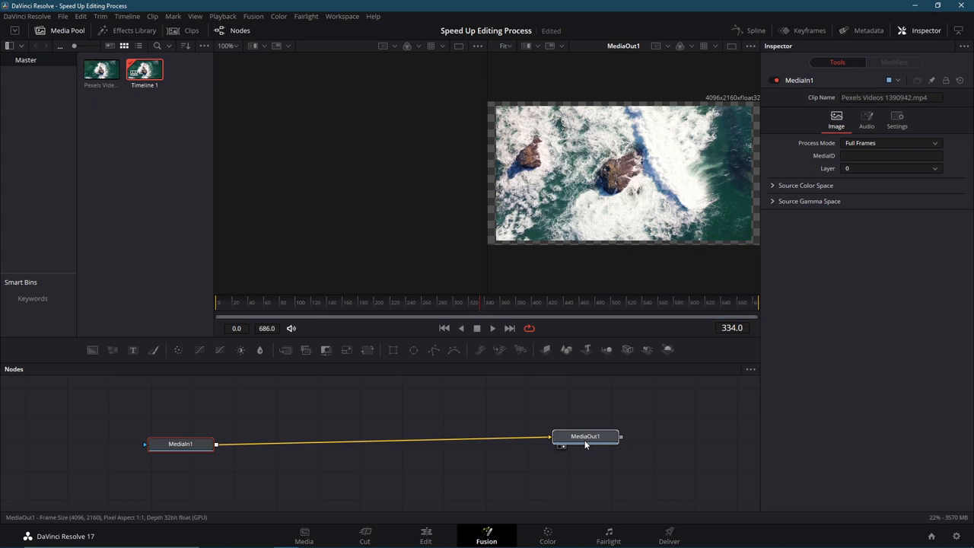
left_click(585, 436)
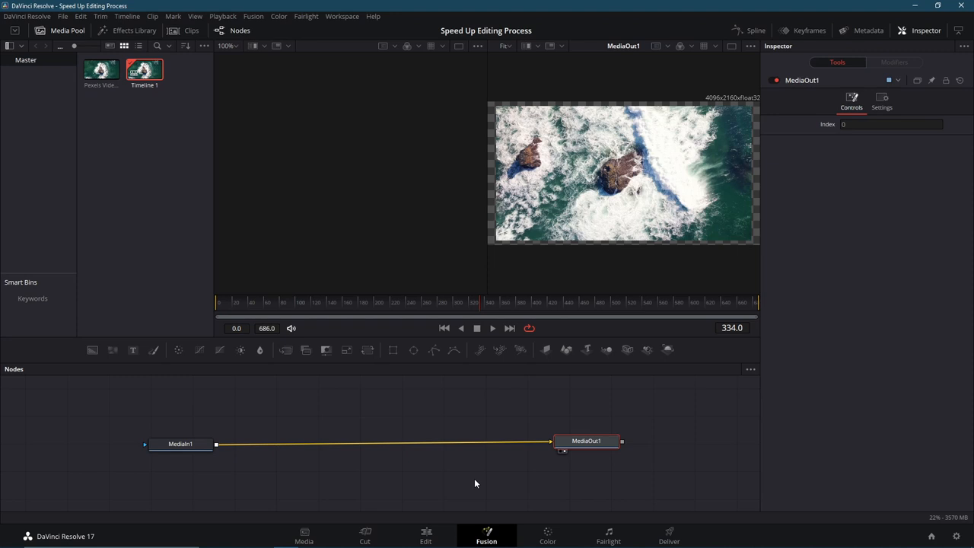
mouse_move(415, 523)
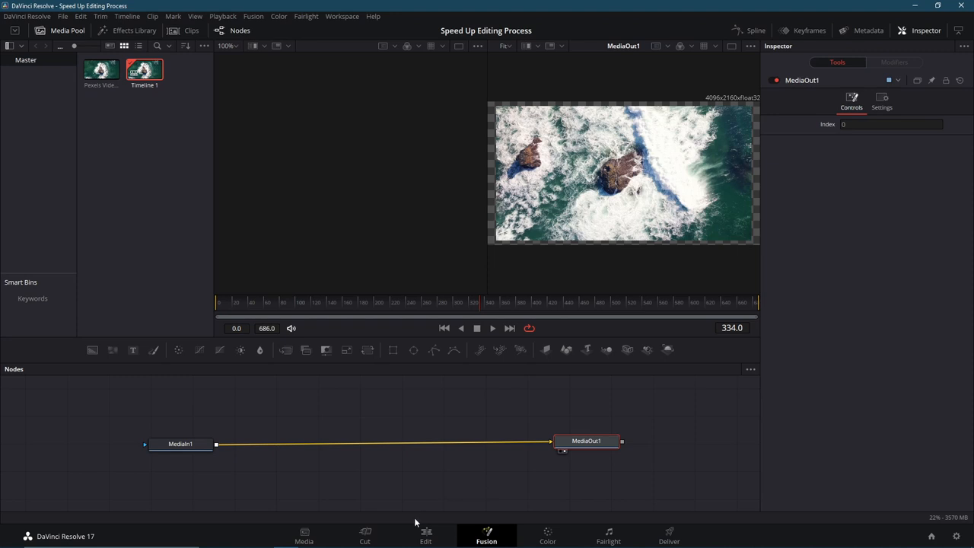
left_click(426, 535)
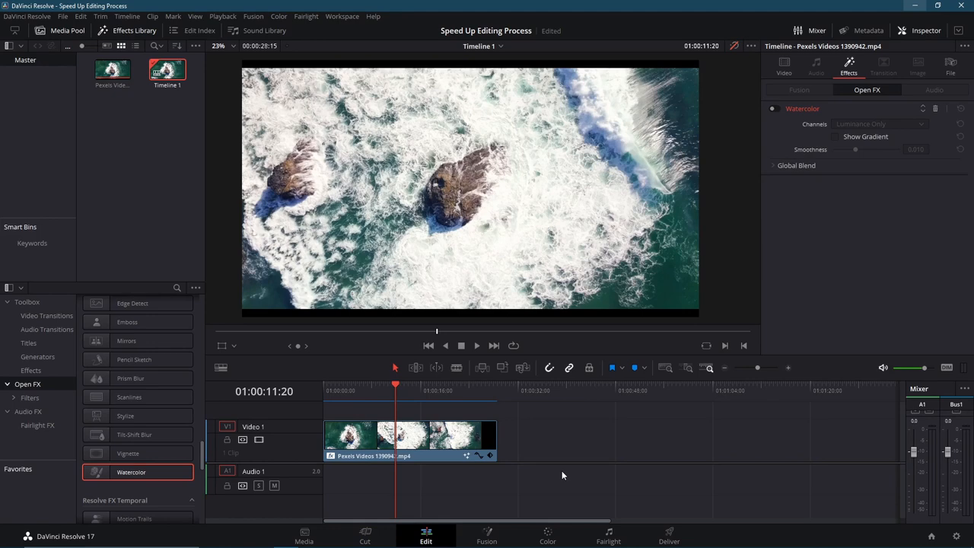
mouse_move(290, 481)
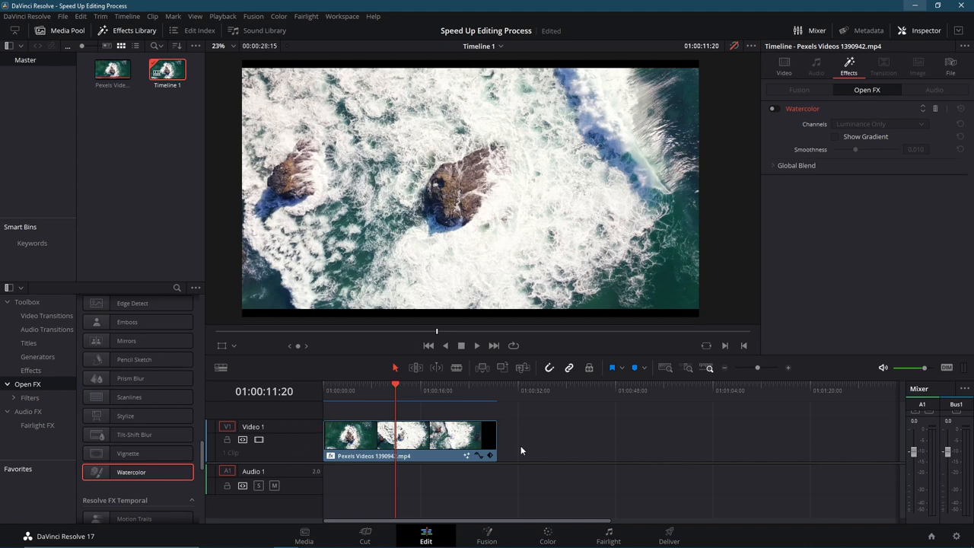
mouse_move(537, 428)
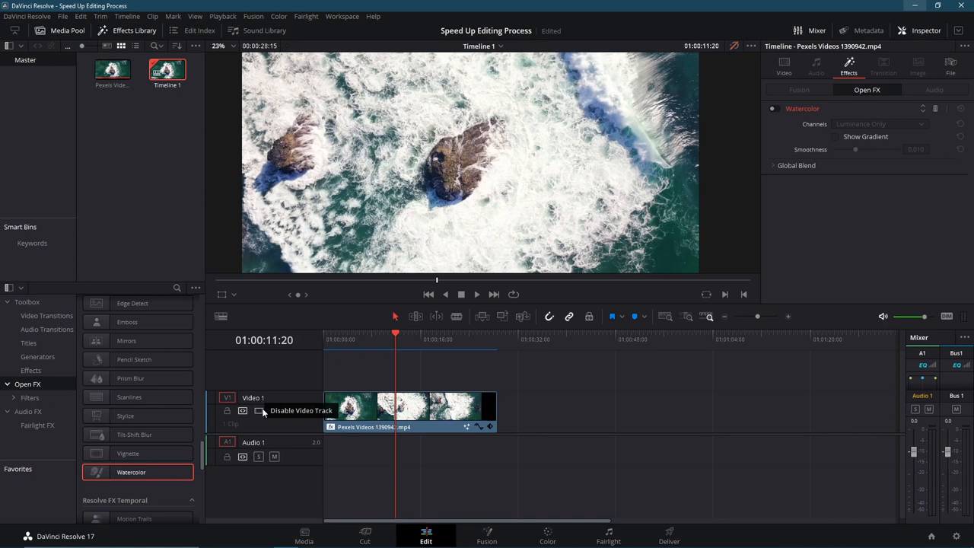
Disable the Video 1 track so the preview turns black, then deselect the clip.
left_click(260, 410)
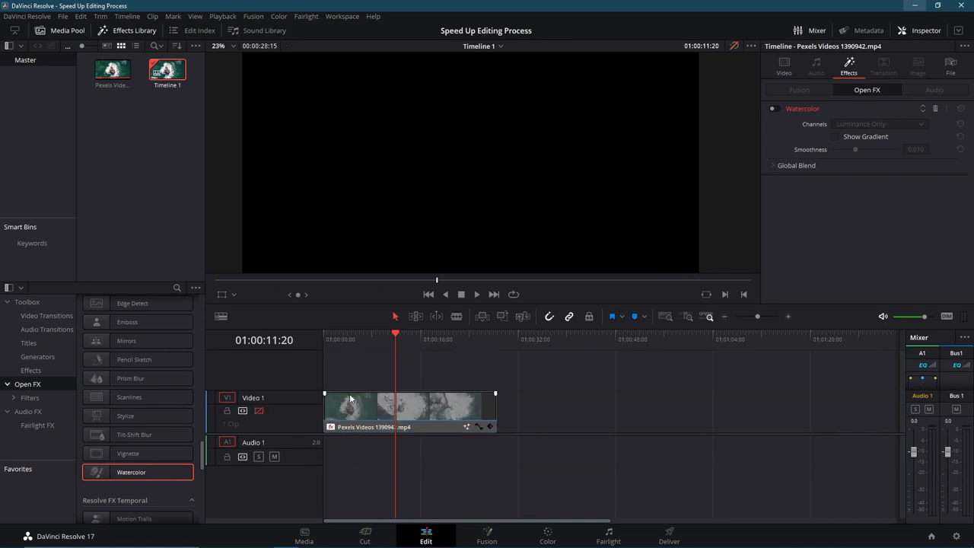
left_click(422, 368)
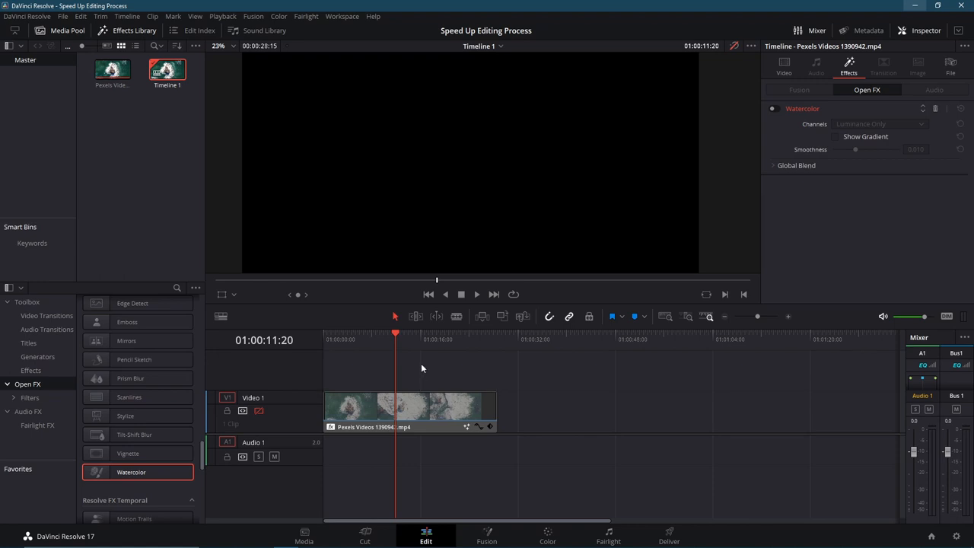
mouse_move(350, 341)
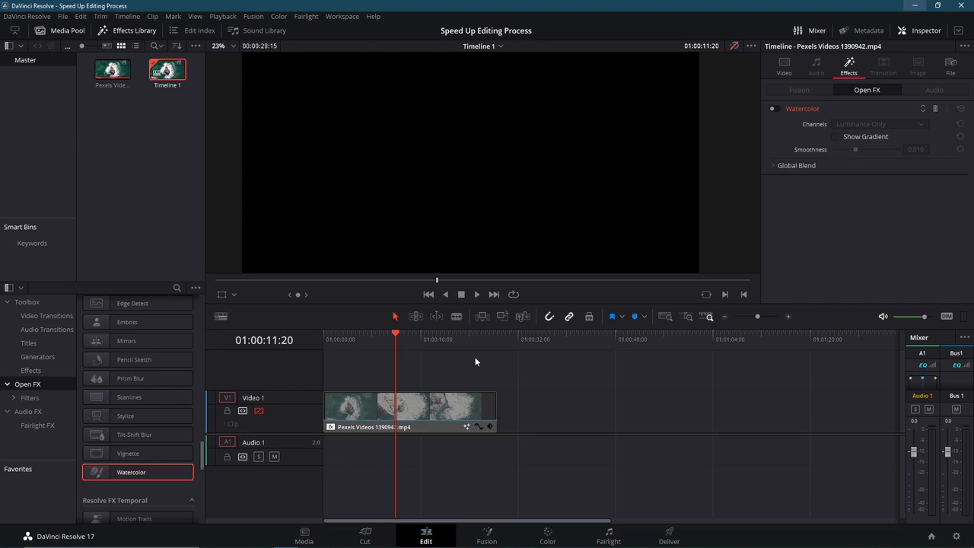
mouse_move(469, 361)
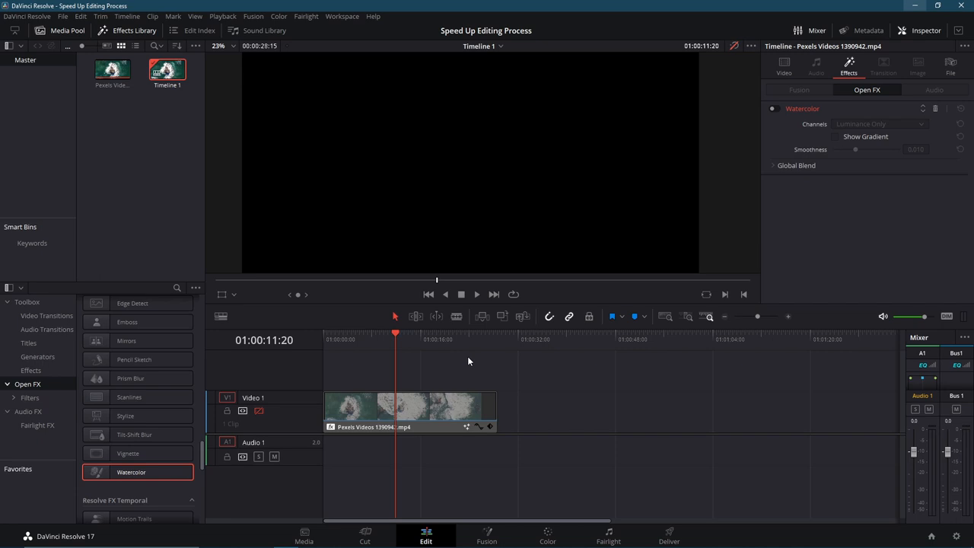
mouse_move(532, 436)
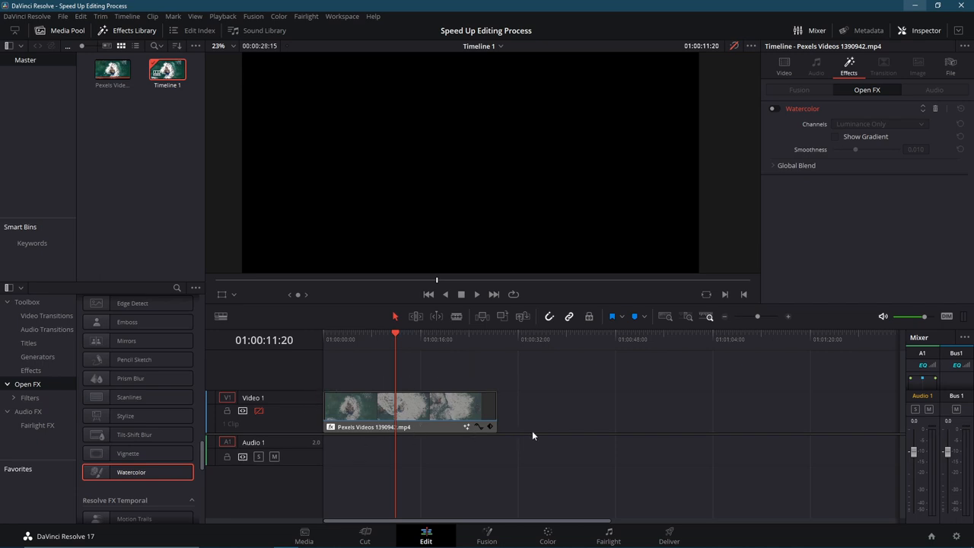
mouse_move(564, 454)
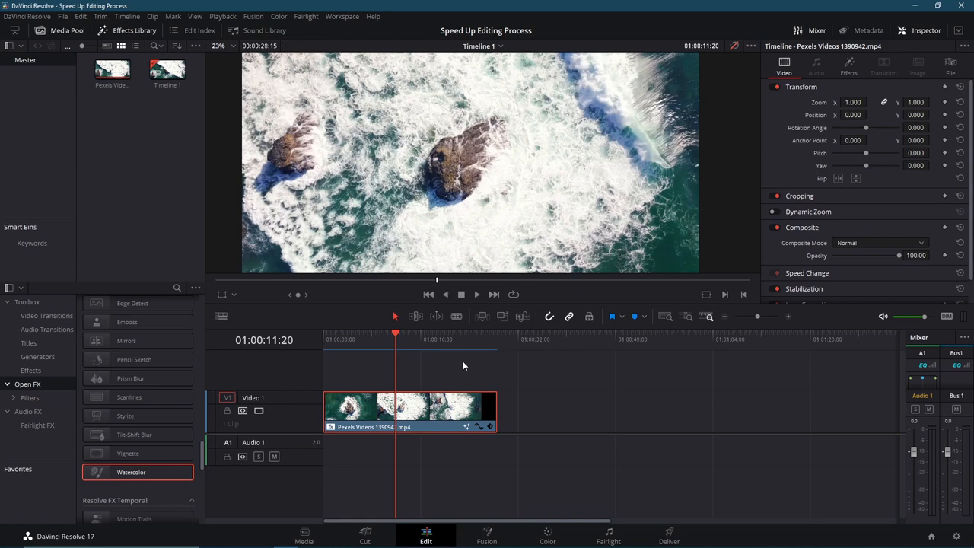
mouse_move(97, 113)
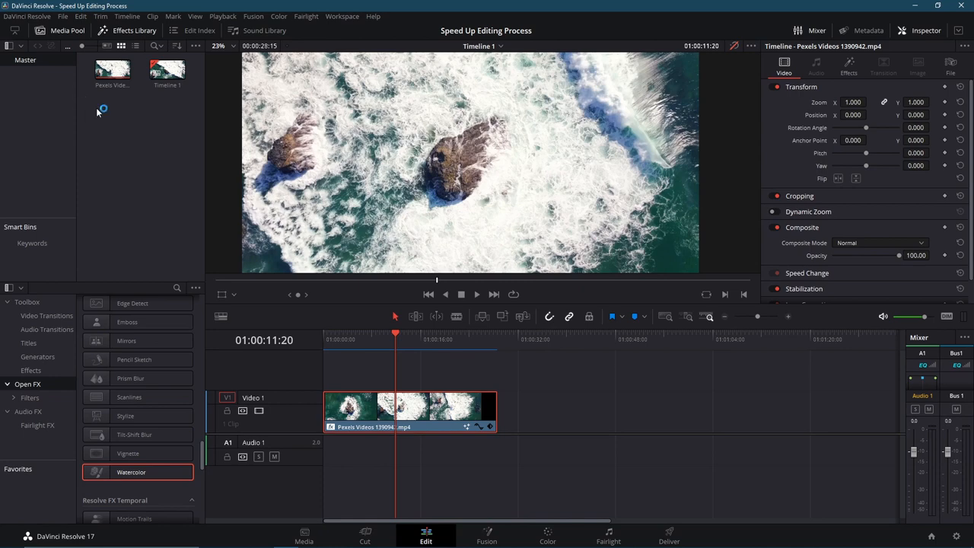
Select the ocean source clip in the Media Pool.
left_click(112, 69)
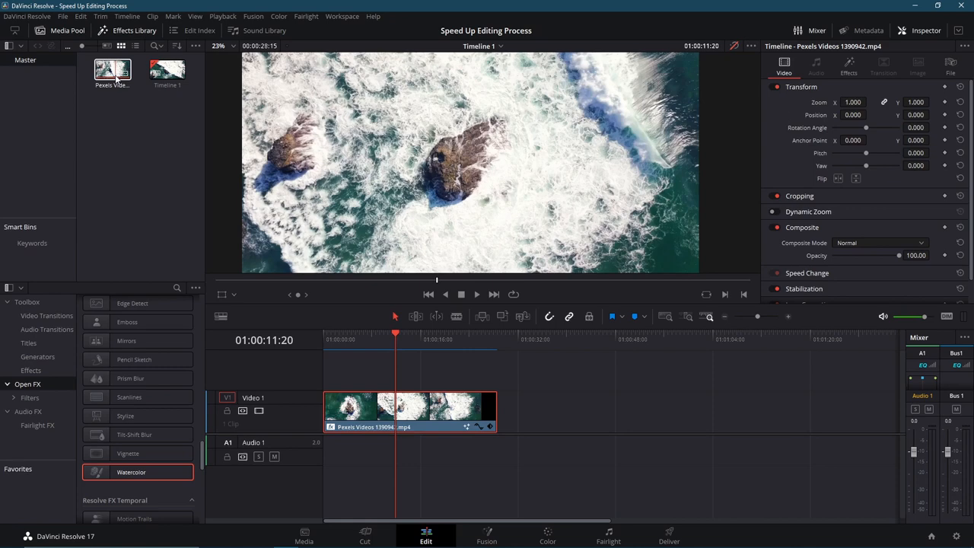
Generate optimized media for the ocean clip from its Media Pool context menu.
right_click(112, 71)
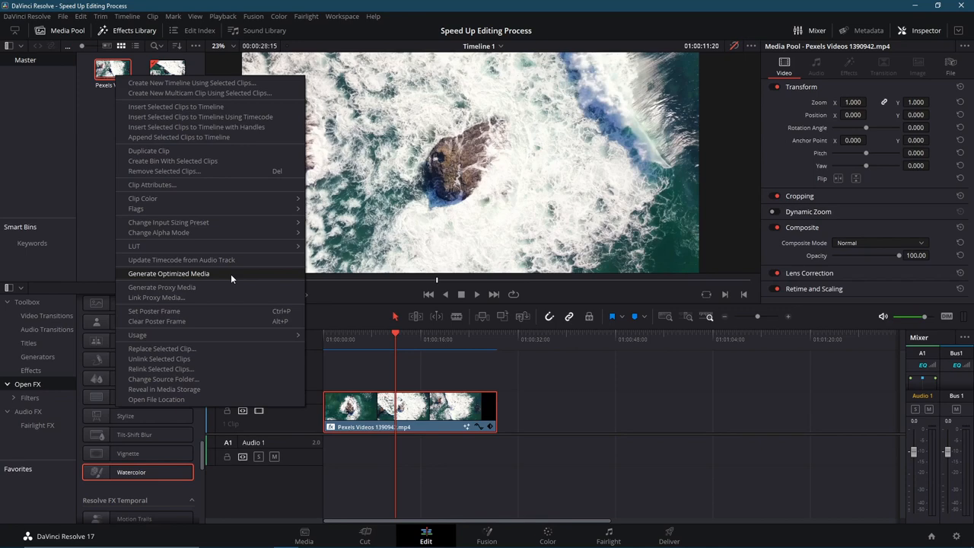
mouse_move(264, 276)
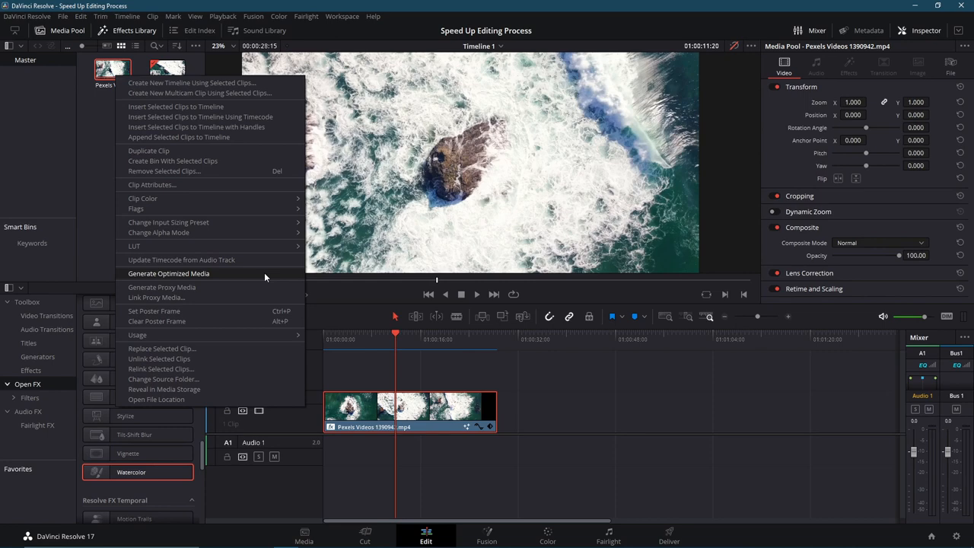
mouse_move(246, 277)
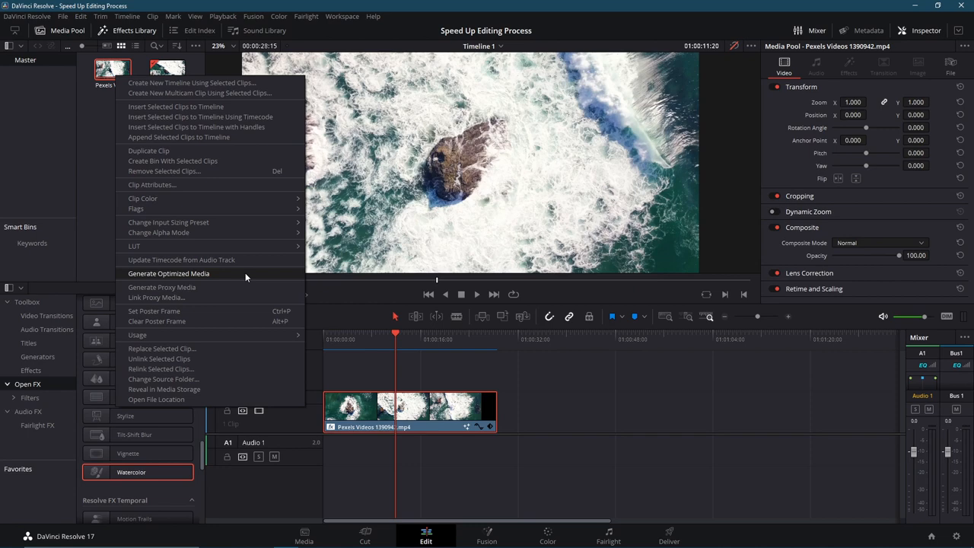
mouse_move(181, 259)
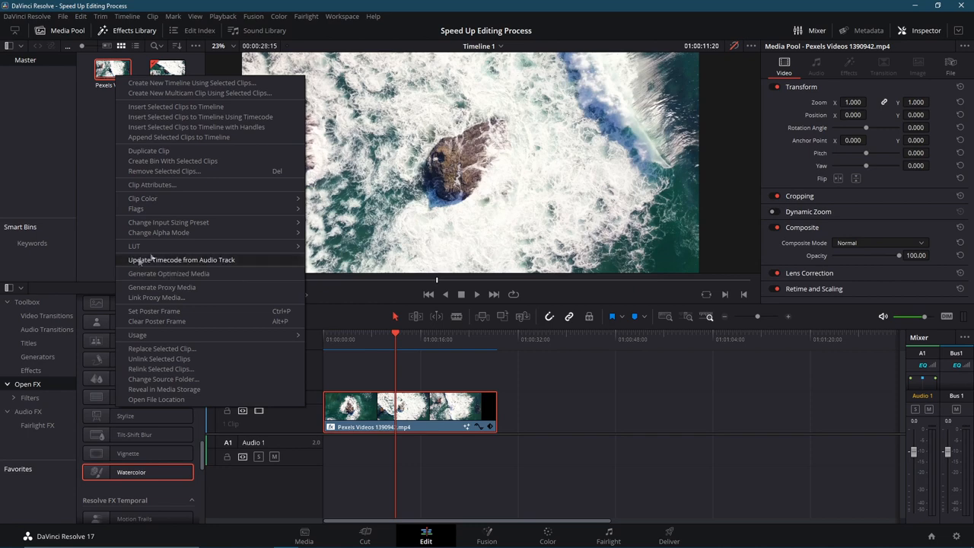
left_click(168, 273)
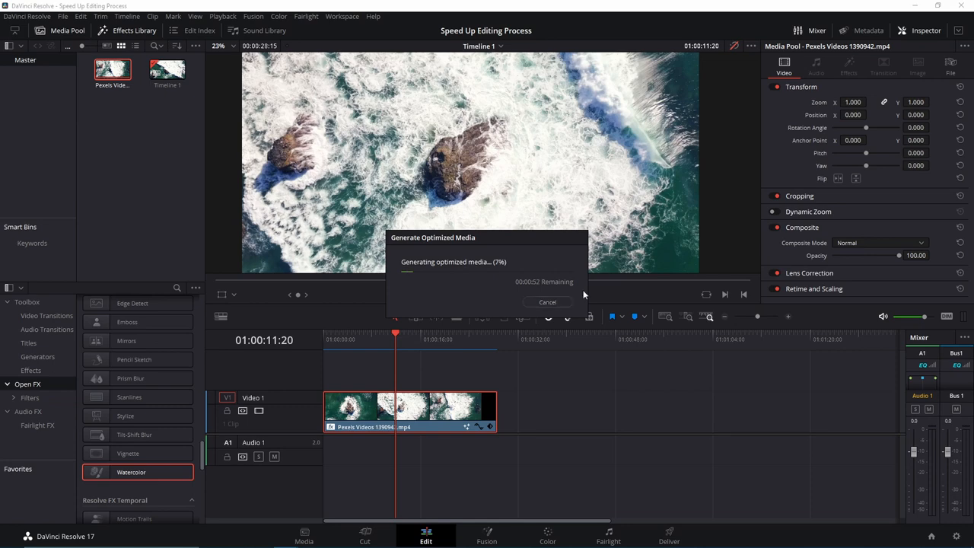
mouse_move(435, 372)
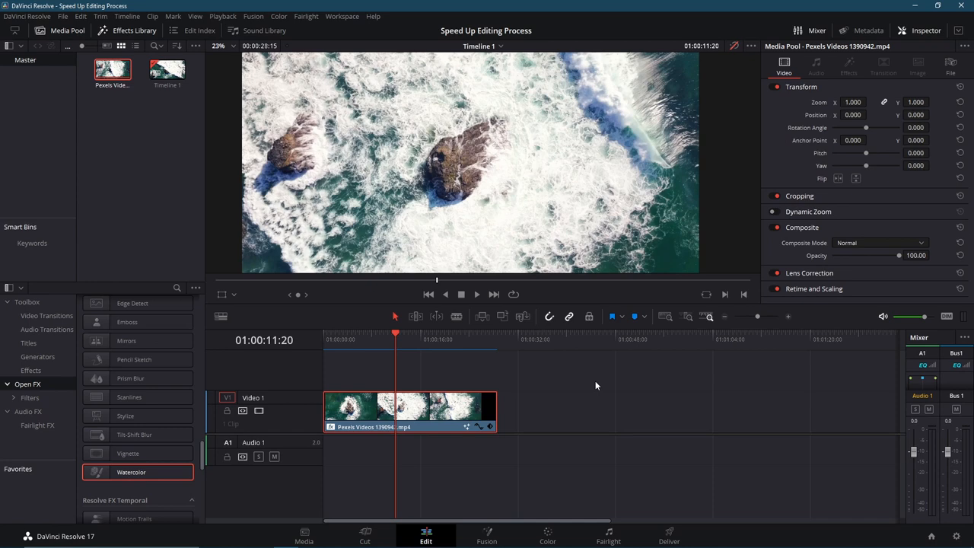
mouse_move(521, 423)
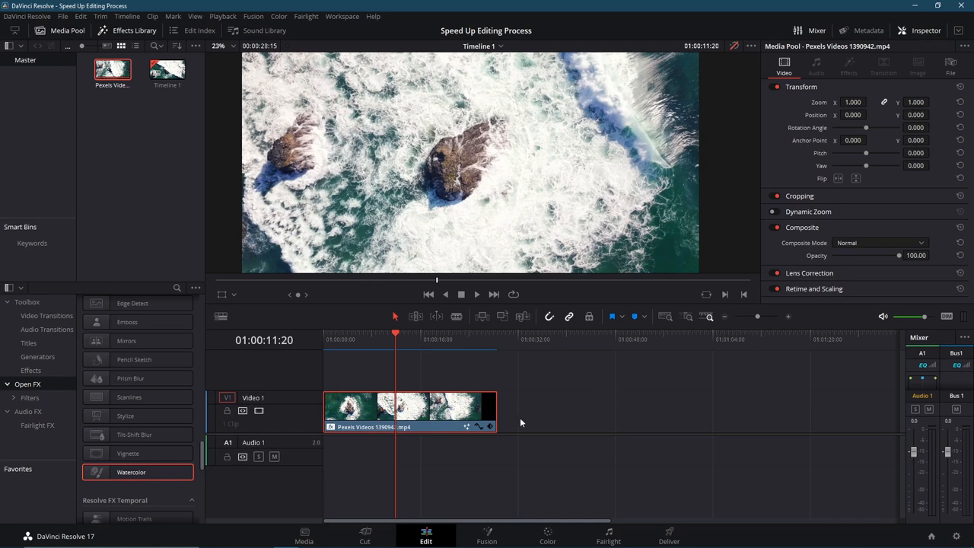
mouse_move(601, 353)
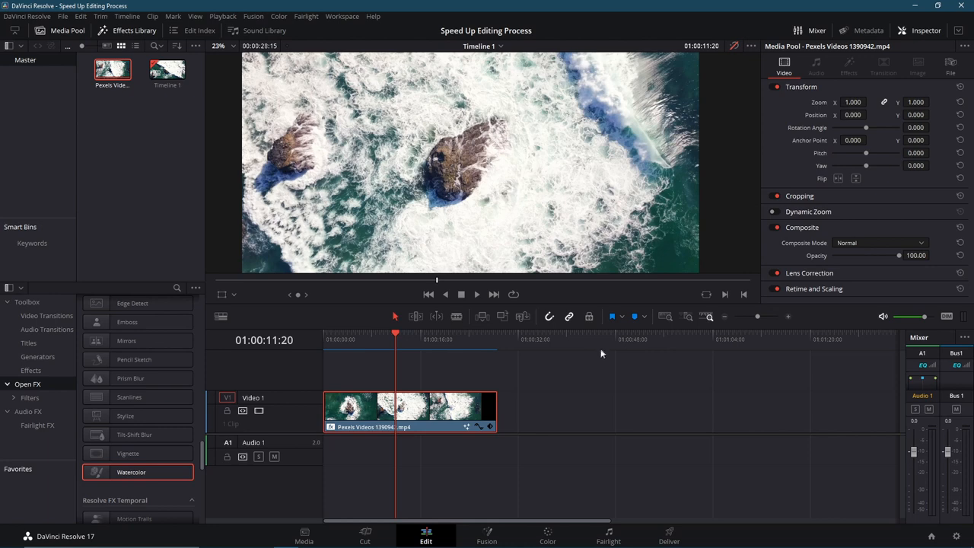
Wait for optimized media generation for the ocean clip to finish.
left_click(222, 16)
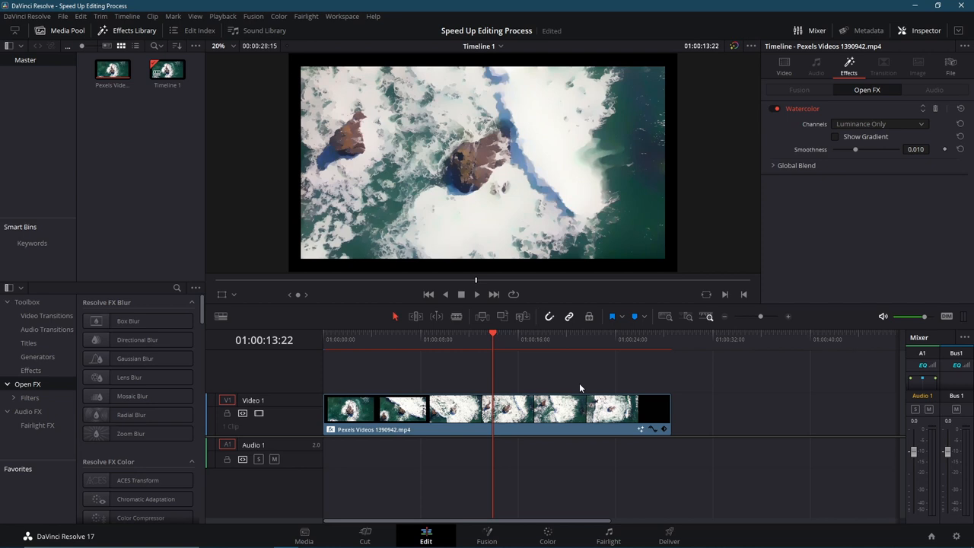
mouse_move(514, 342)
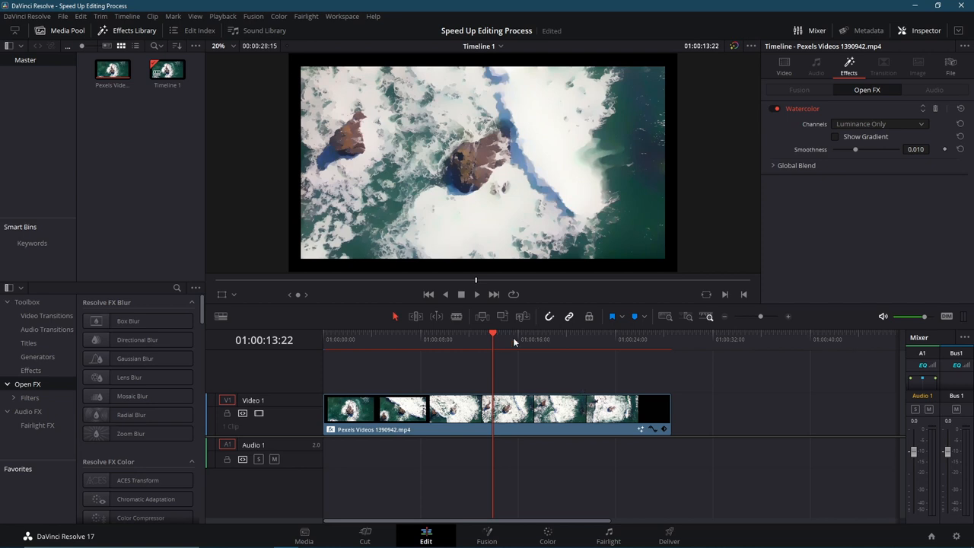
mouse_move(520, 360)
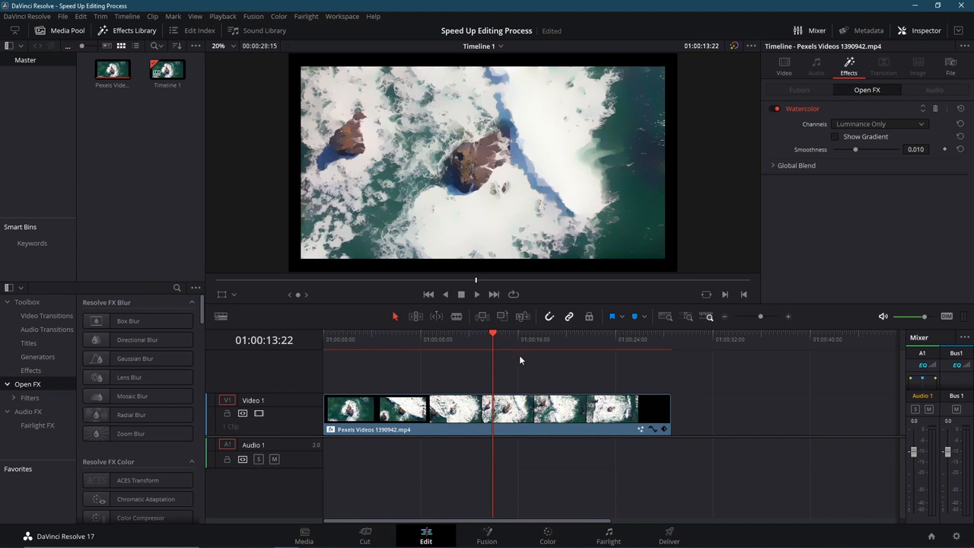
mouse_move(502, 355)
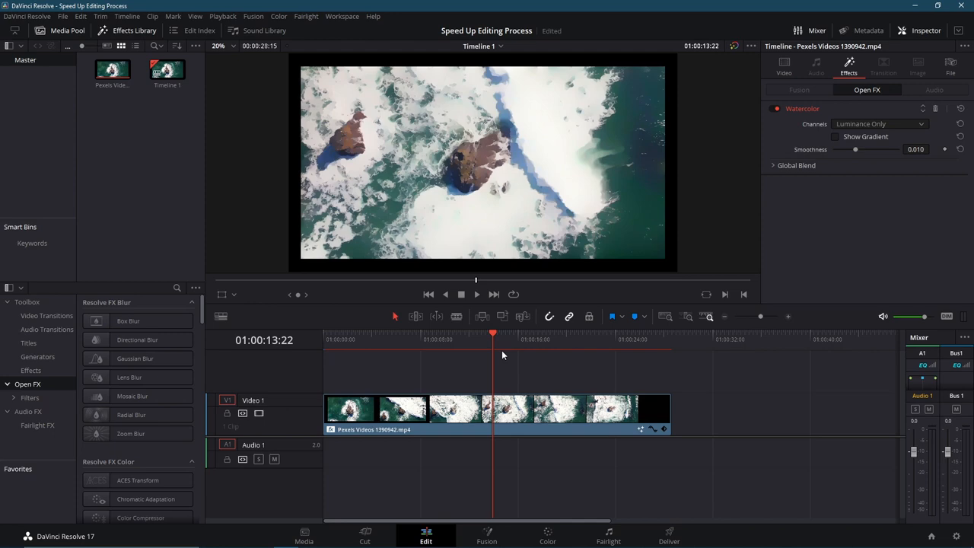
Switch to the Deliver page after re-enabling the Watercolor effect on the ocean clip.
left_click(668, 535)
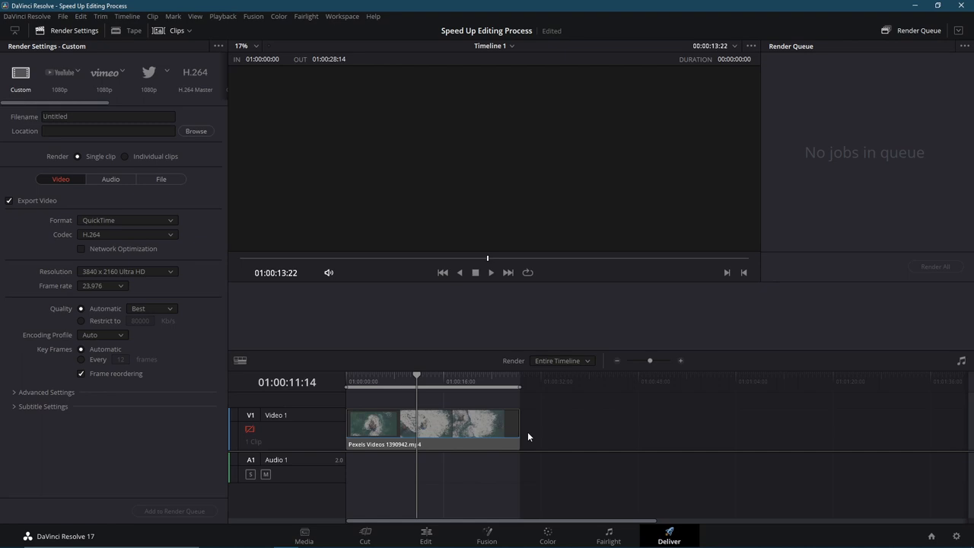
mouse_move(816, 102)
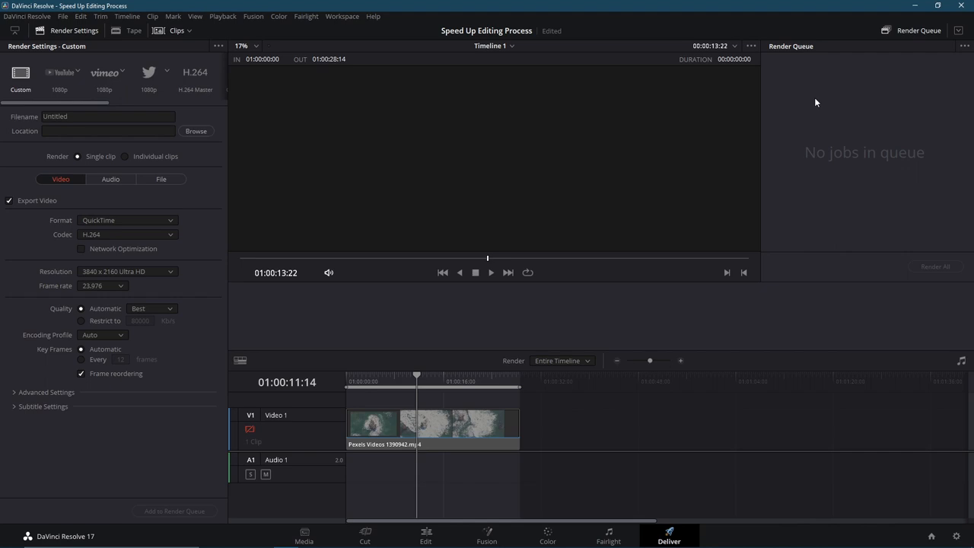
Return to the Edit page from the Deliver page's 3840 x 2160 H.264 settings.
left_click(425, 534)
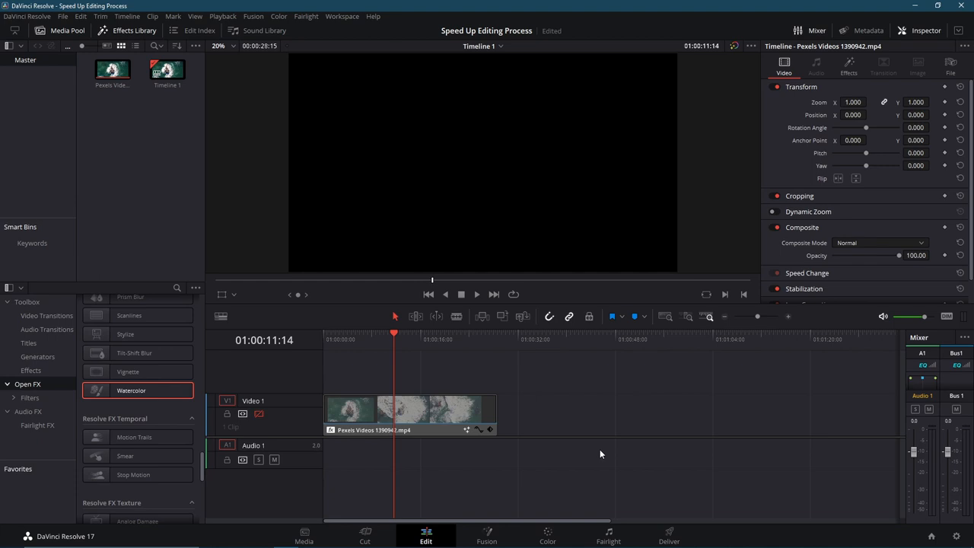
mouse_move(566, 530)
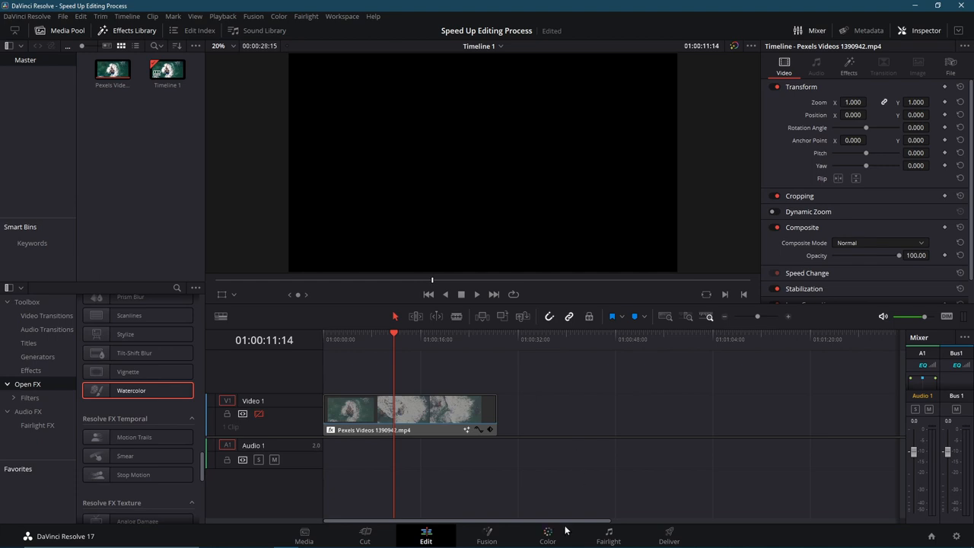
mouse_move(596, 471)
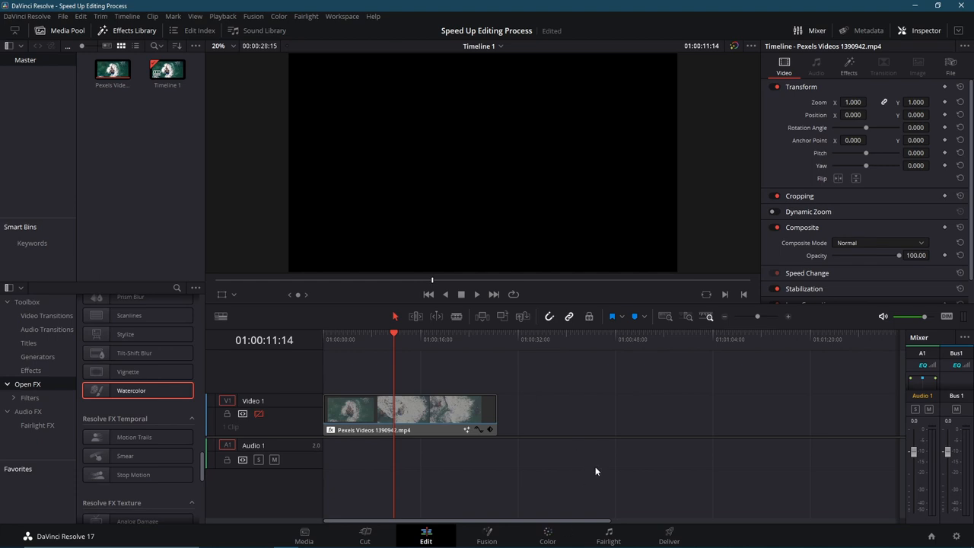